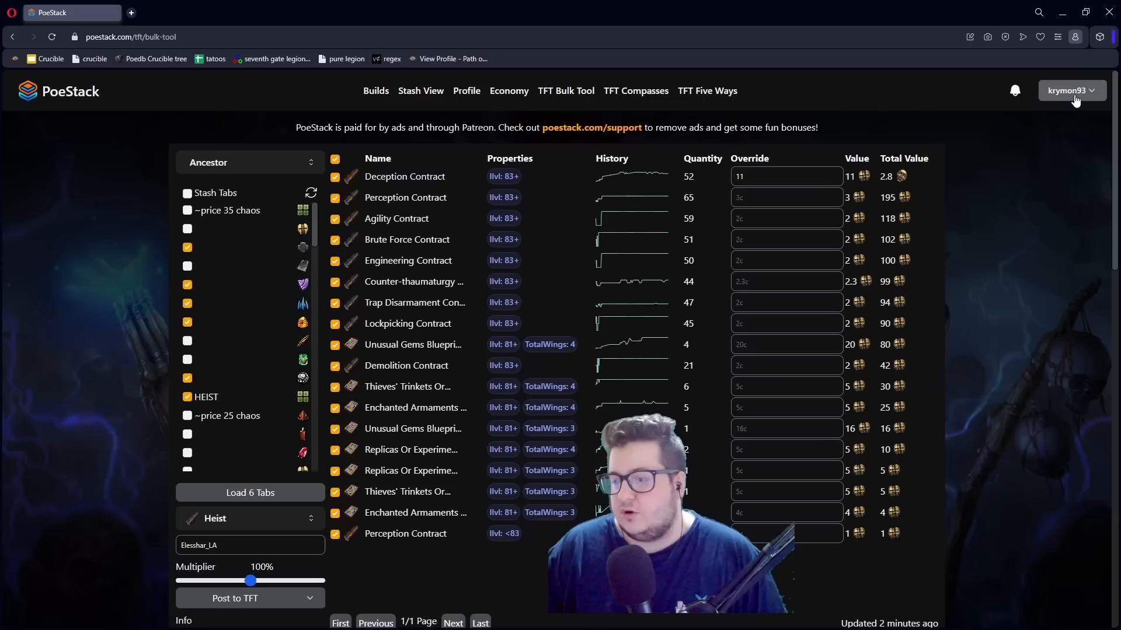
pyautogui.moveTo(141, 256)
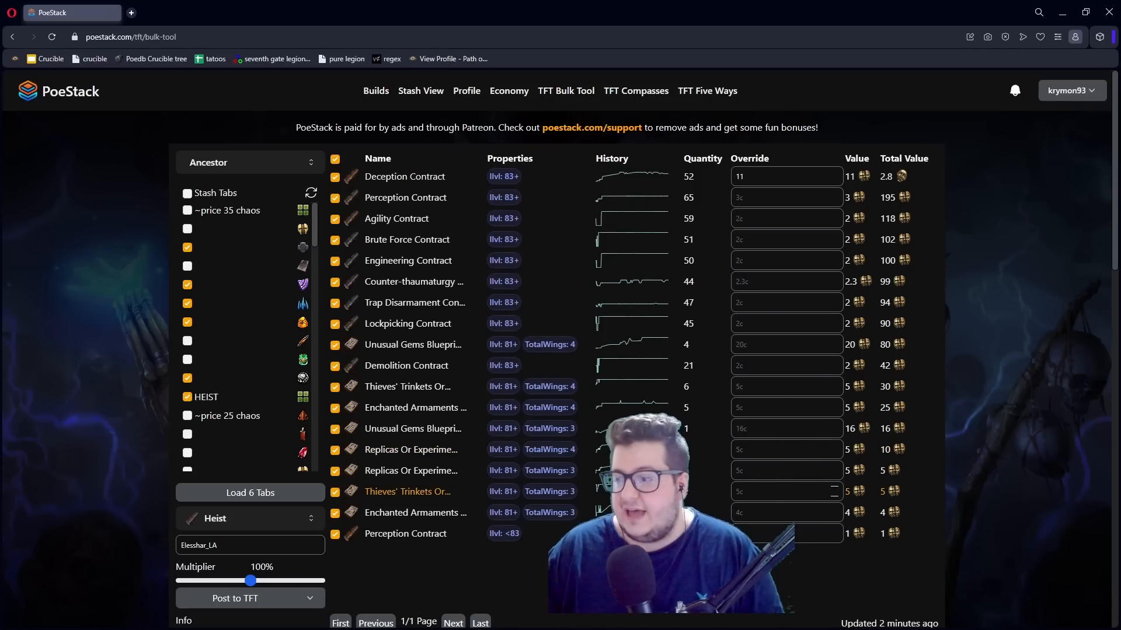
pyautogui.moveTo(260, 251)
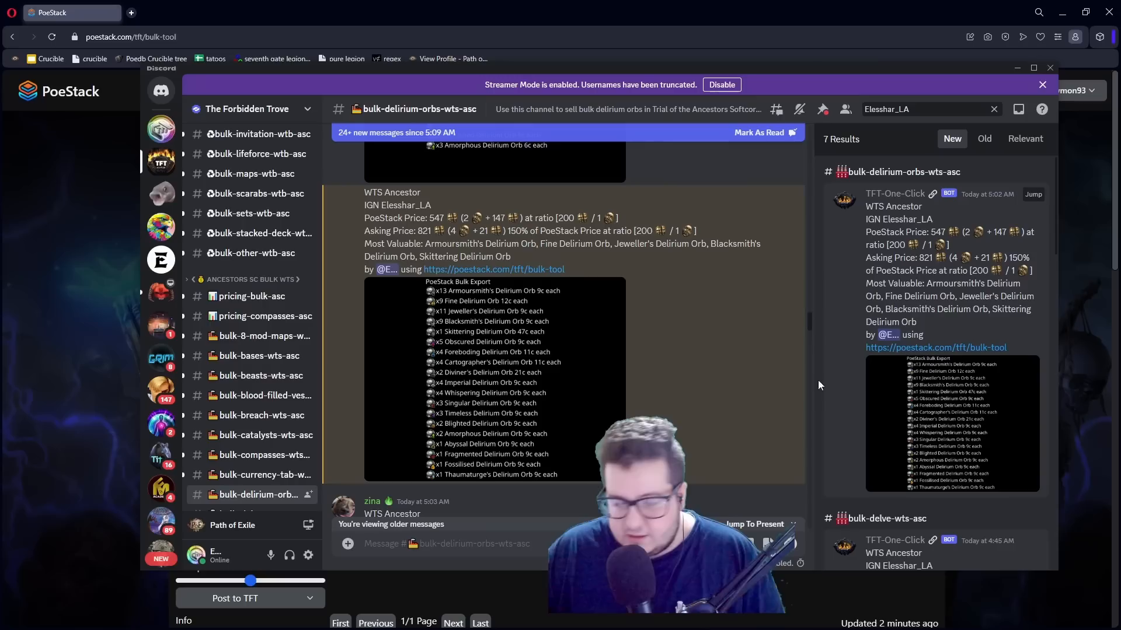
# Jump to one of the seller's earlier listings and scroll through to the bulk essence post.
pyautogui.doubleClick(423, 230)
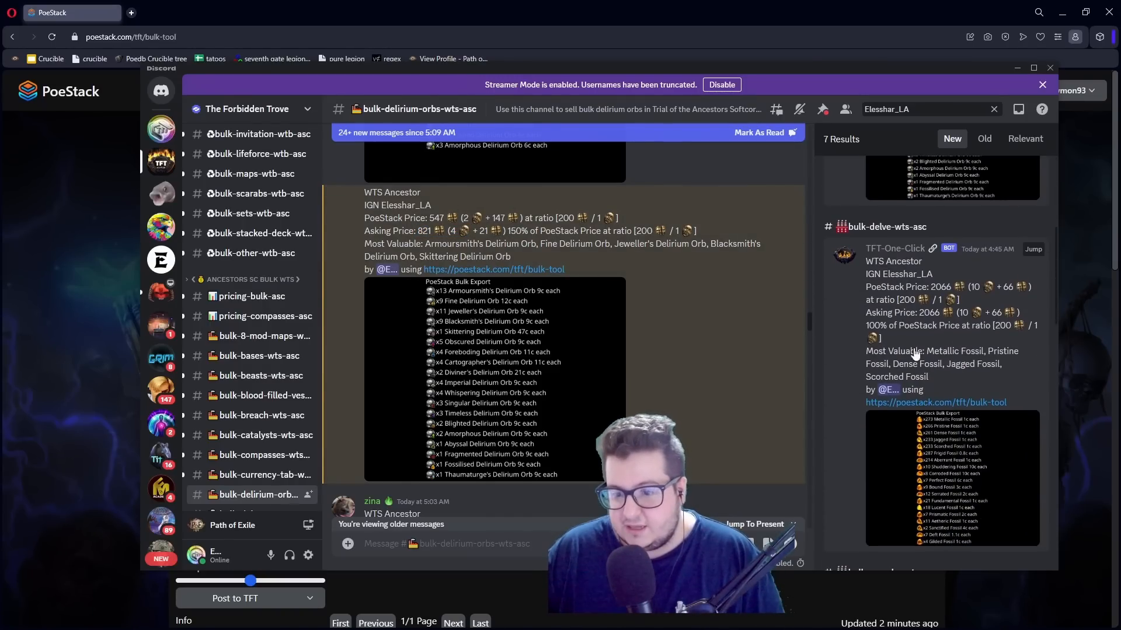
pyautogui.click(250, 497)
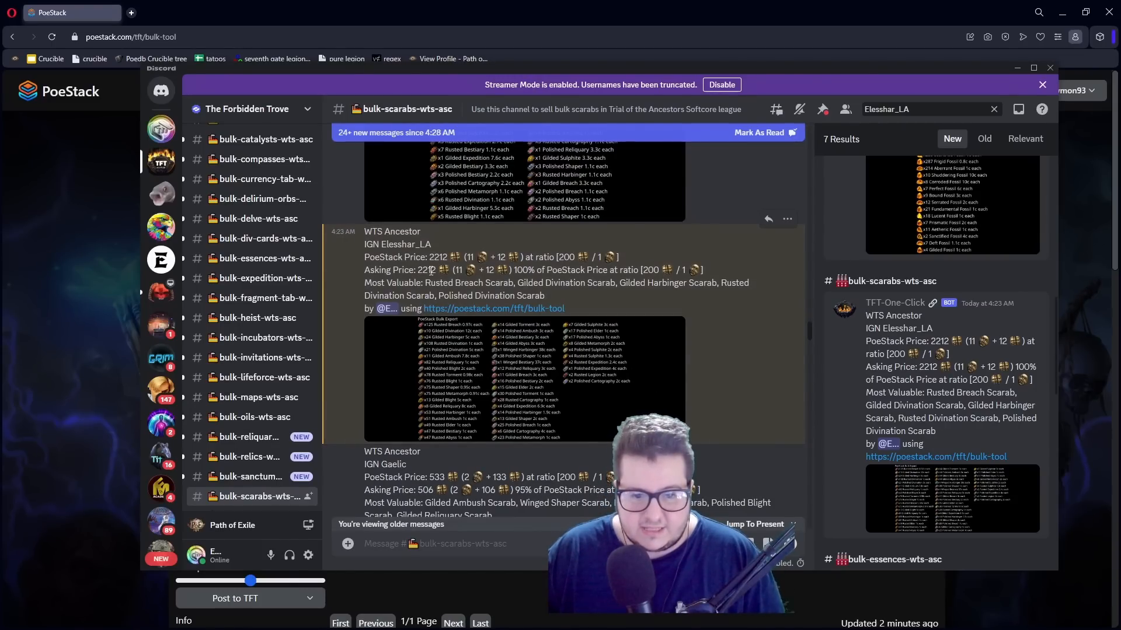
pyautogui.scroll(-3)
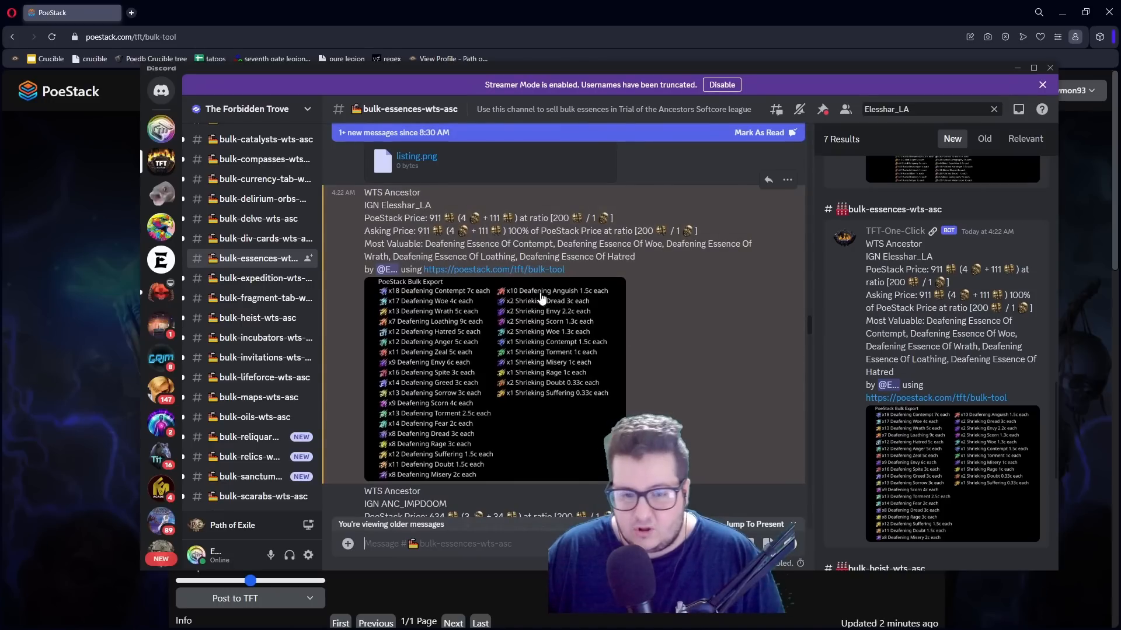
pyautogui.scroll(-3)
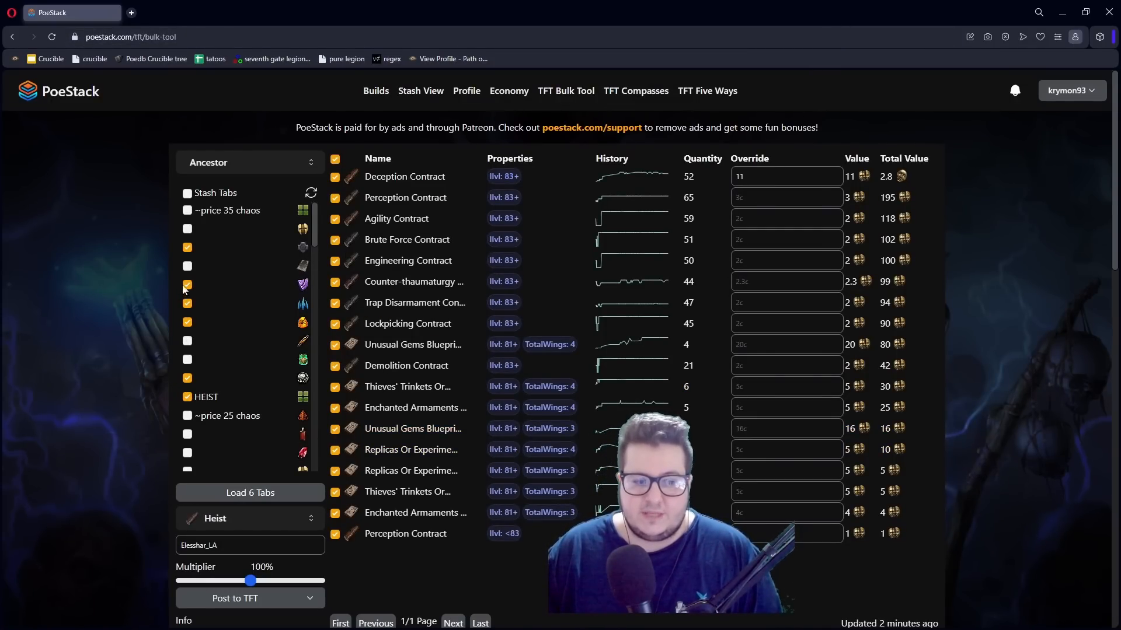
# Reload the six stash tabs and keep Heist as the listing category.
pyautogui.scroll(-3)
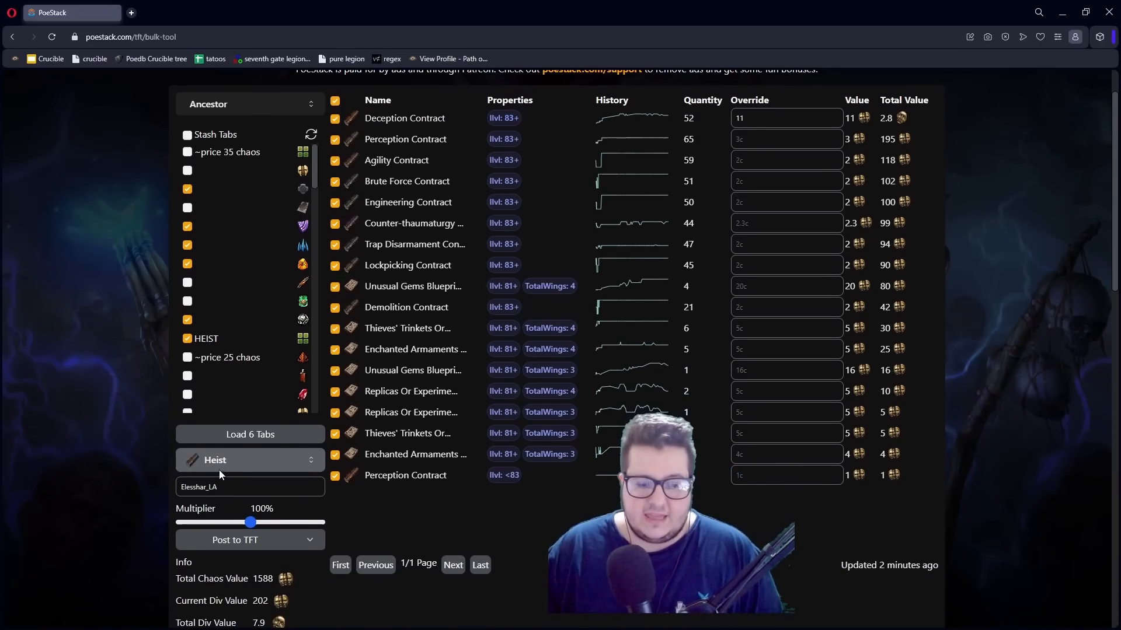
pyautogui.click(250, 435)
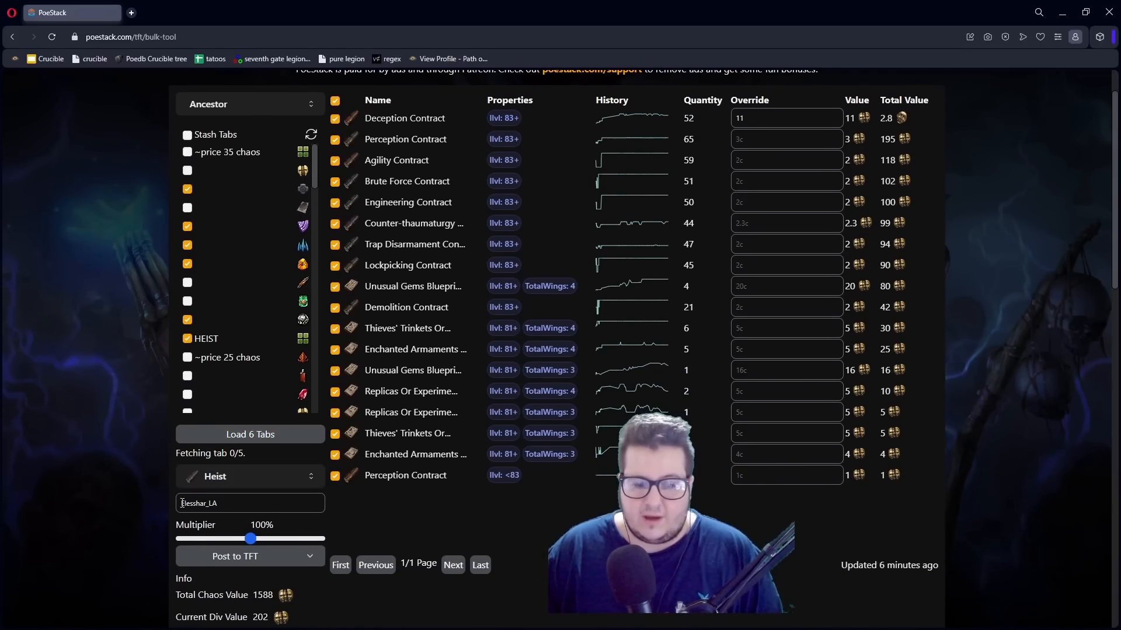
pyautogui.click(250, 476)
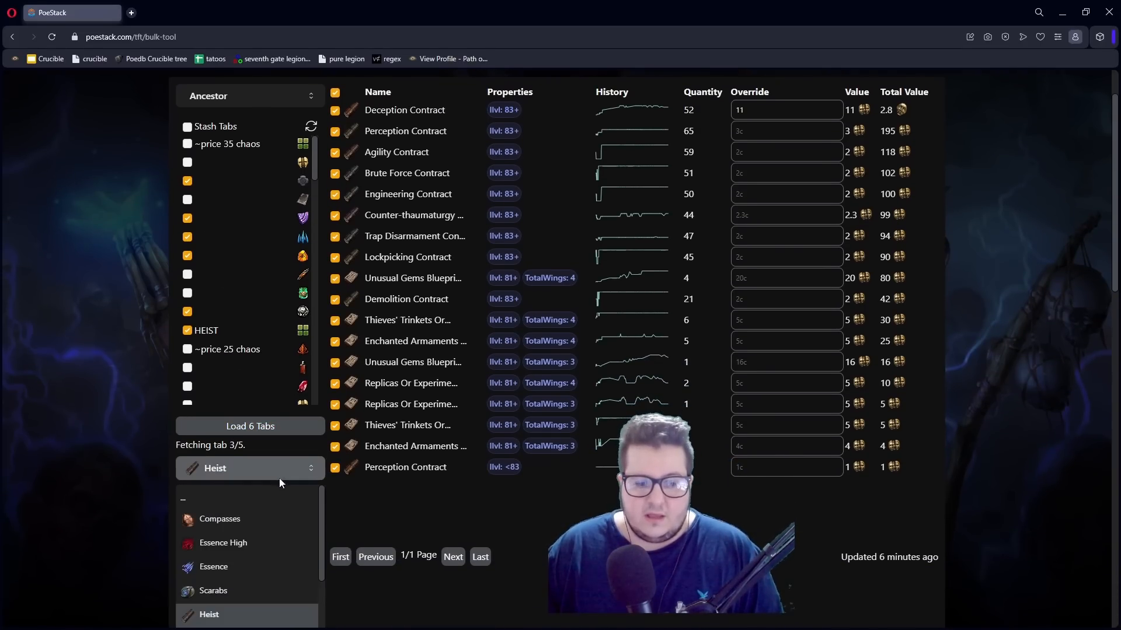
pyautogui.scroll(-3)
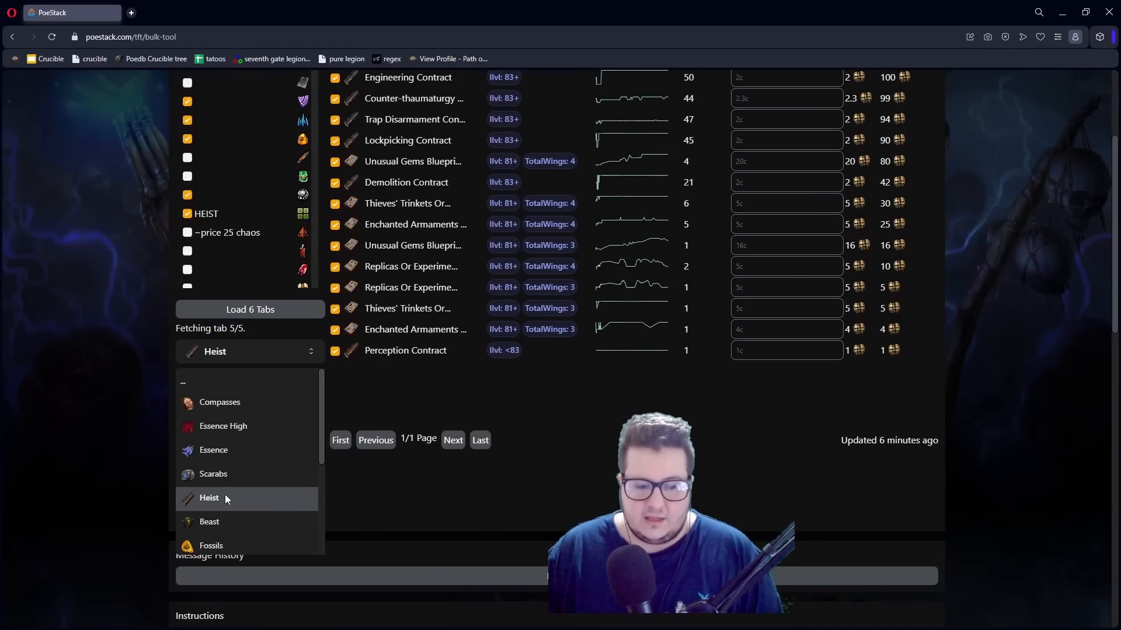
pyautogui.click(209, 497)
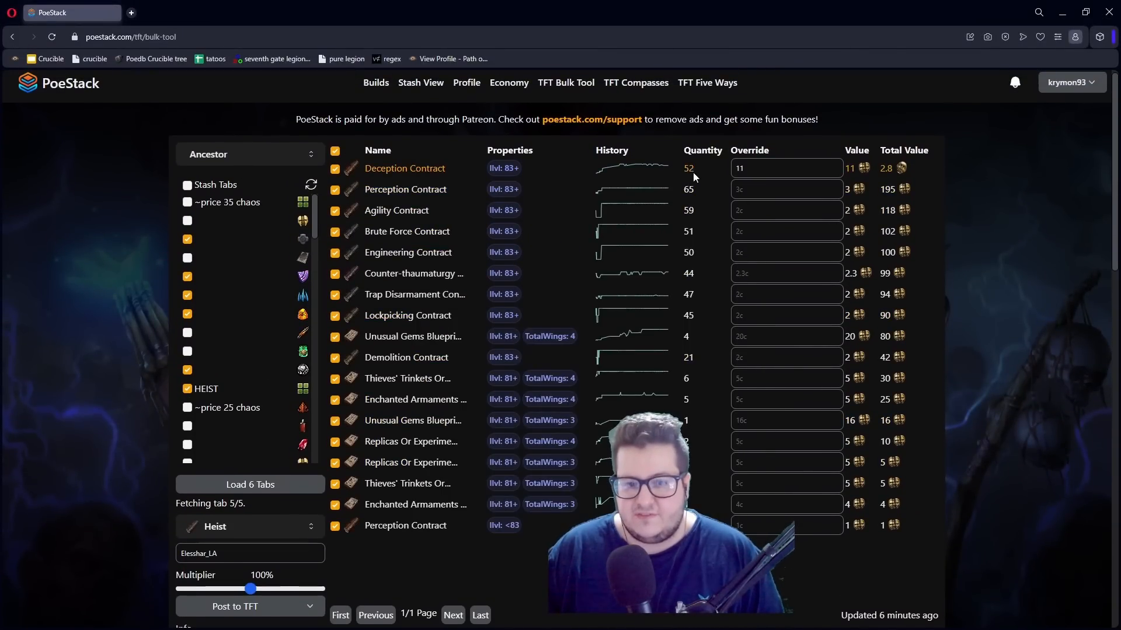
# Override the Deception Contract price to 11 chaos.
pyautogui.click(785, 168)
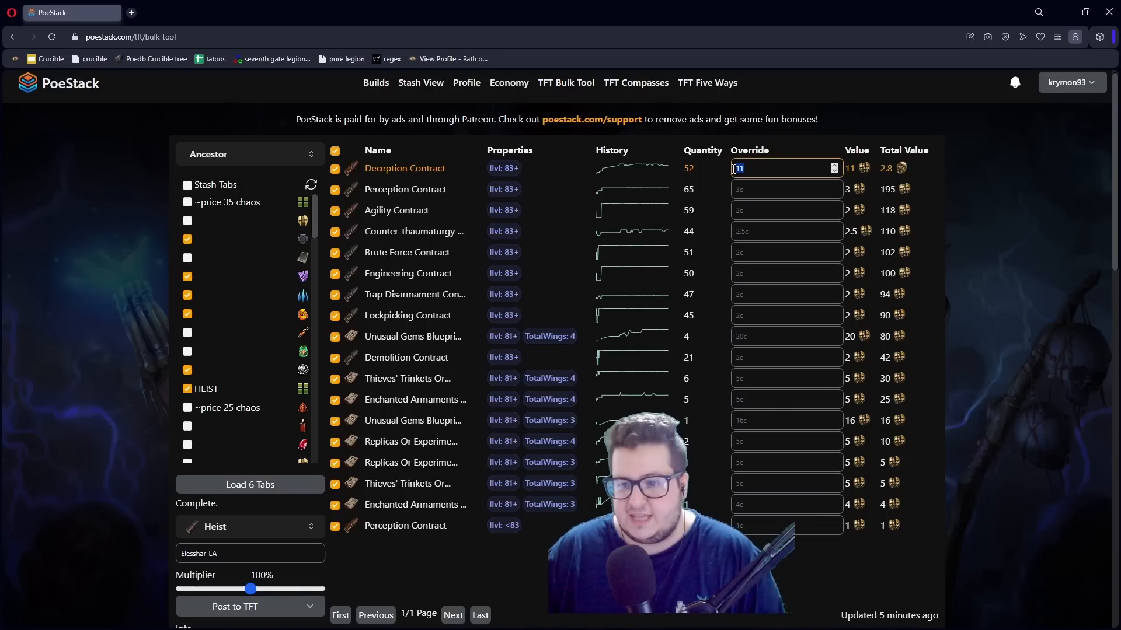
pyautogui.write('13')
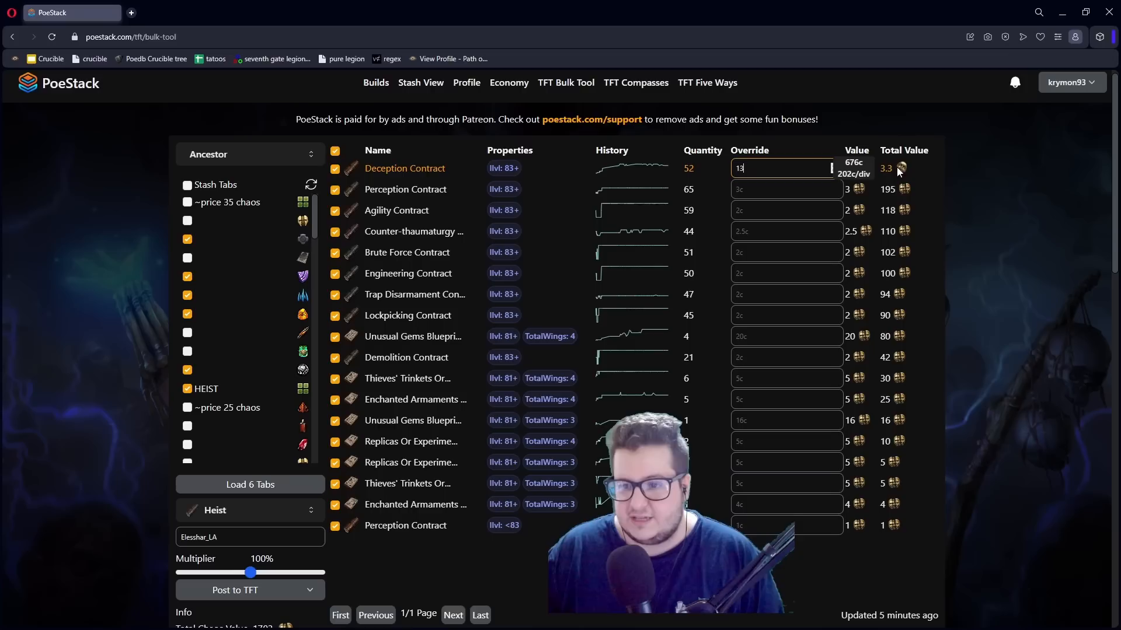
pyautogui.write('11')
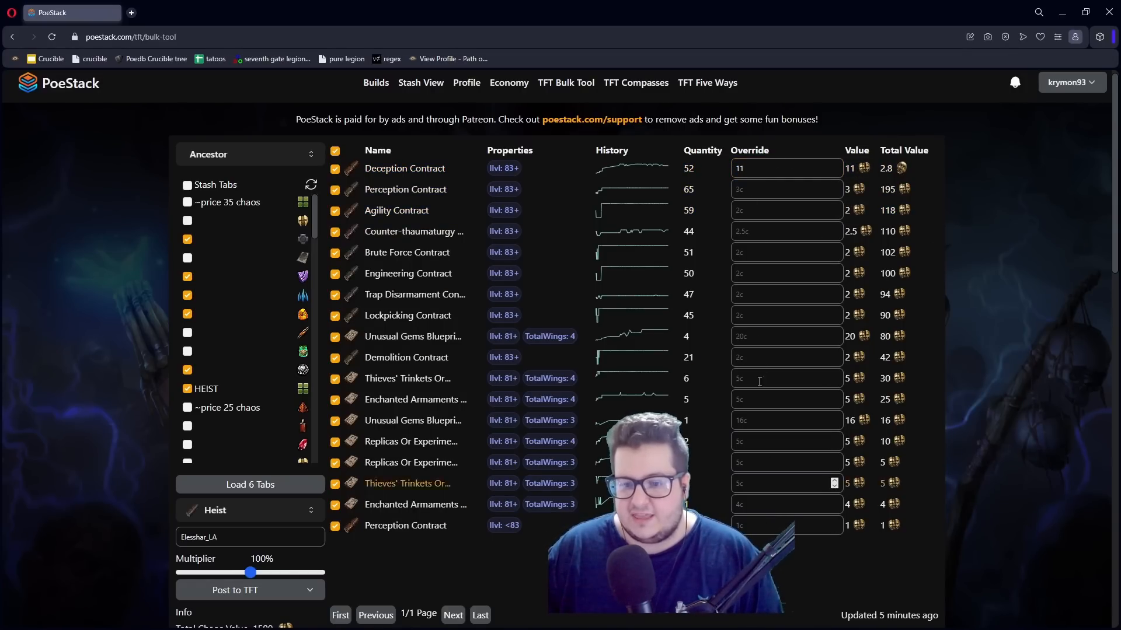
# Try the price multiplier at 125%, return it to 100%, and post the Heist listing to TFT.
pyautogui.scroll(-3)
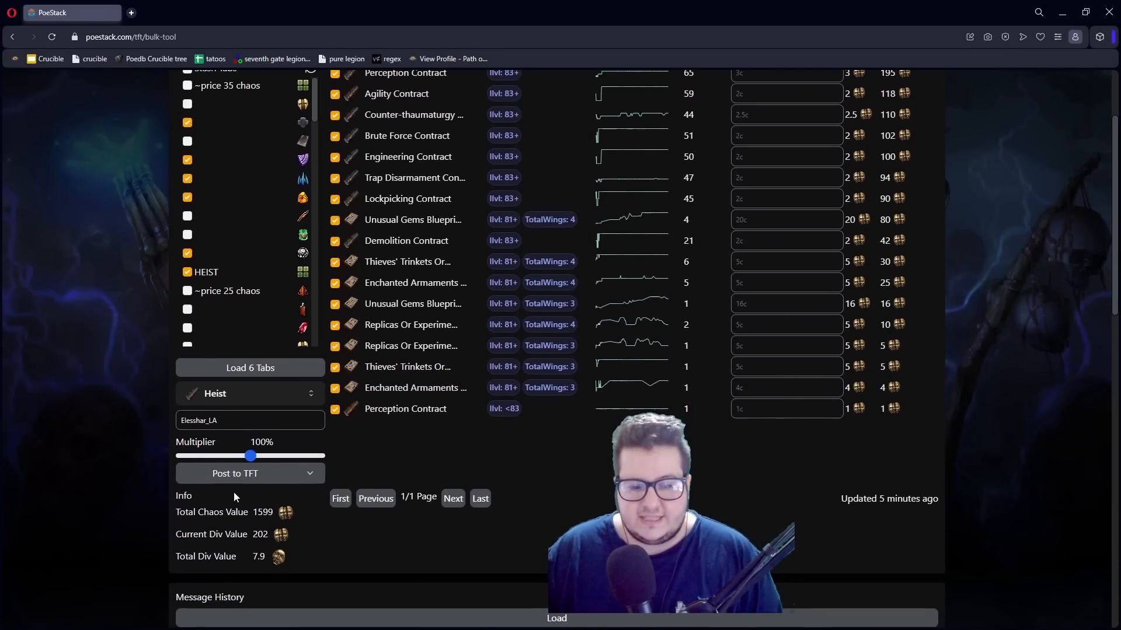
pyautogui.moveTo(251, 457); pyautogui.dragTo(268, 456)
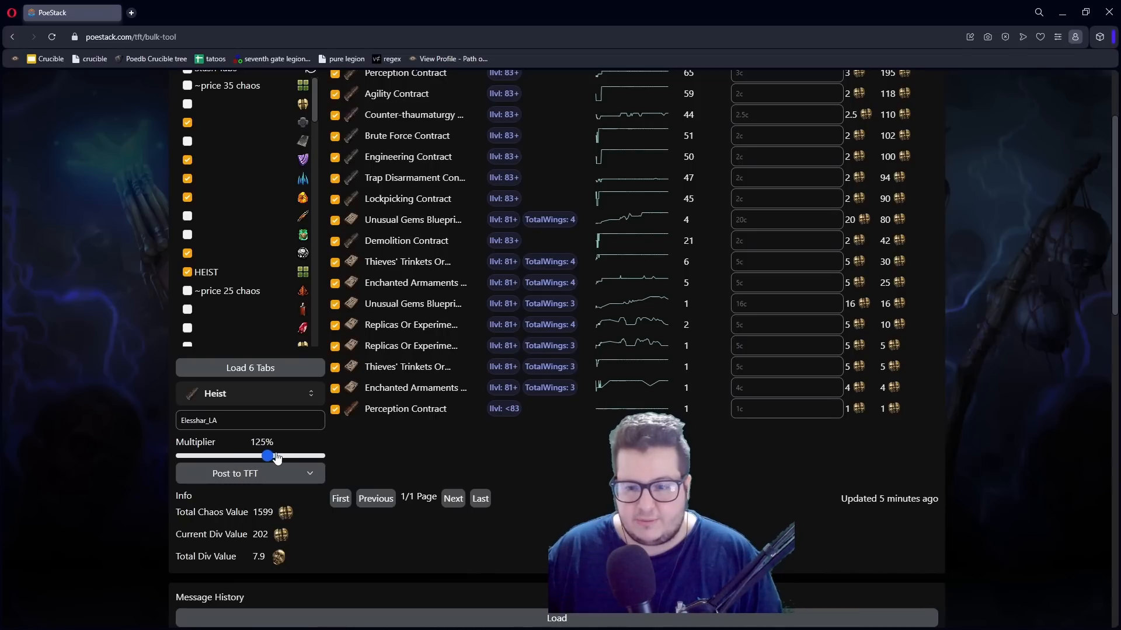
pyautogui.moveTo(268, 457); pyautogui.dragTo(250, 456)
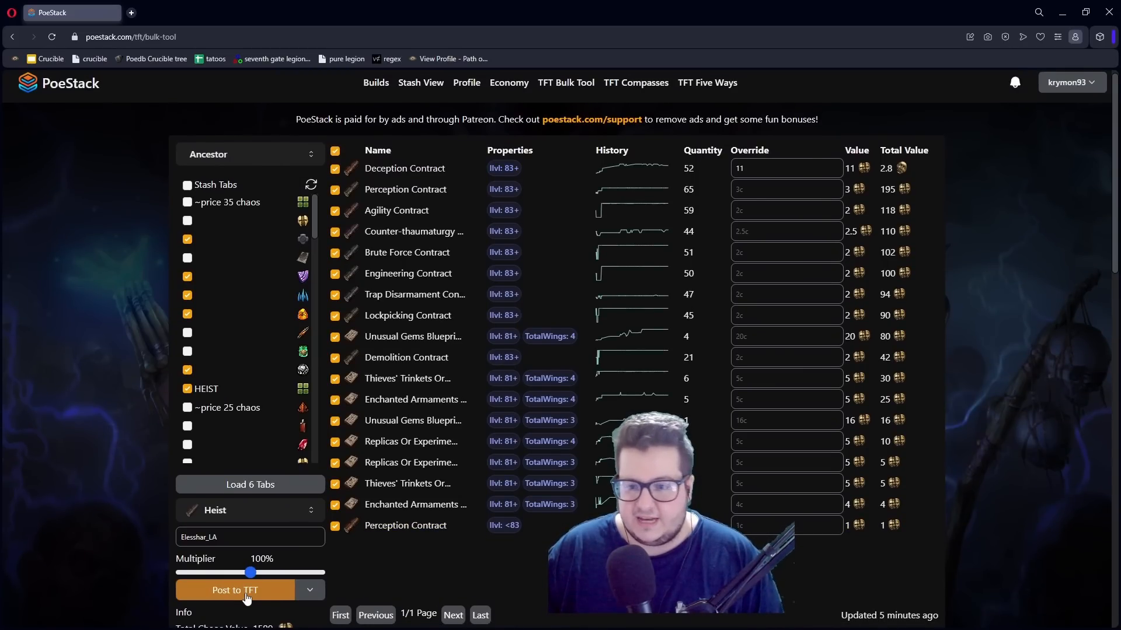
pyautogui.click(235, 589)
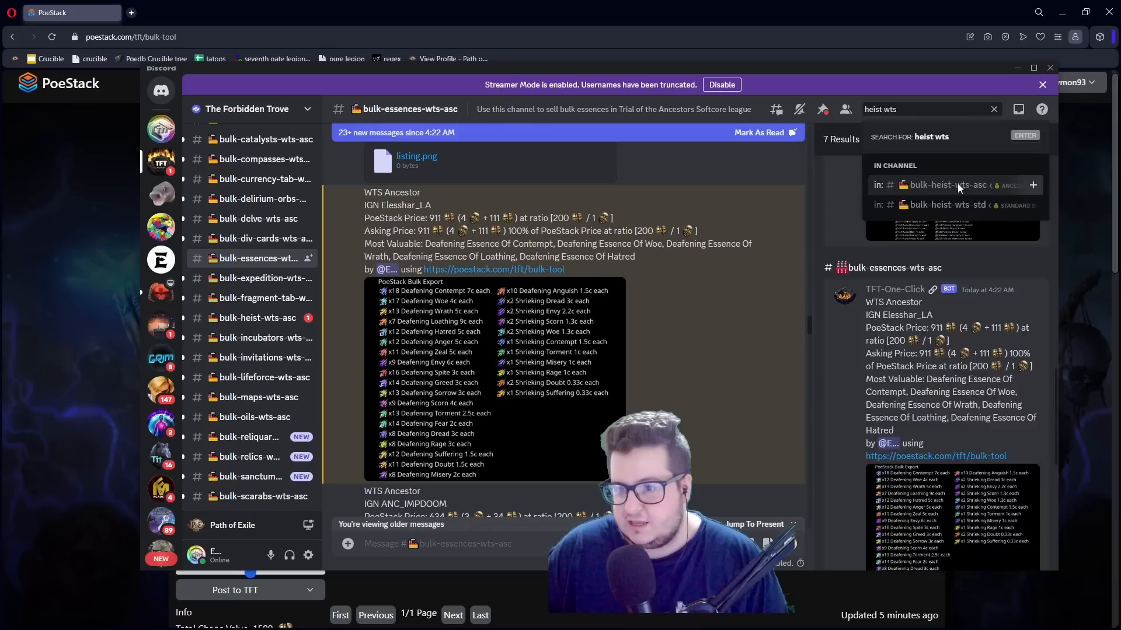
# Restrict the 'heist wts' search to the bulk-heist-wts-asc channel.
pyautogui.click(943, 184)
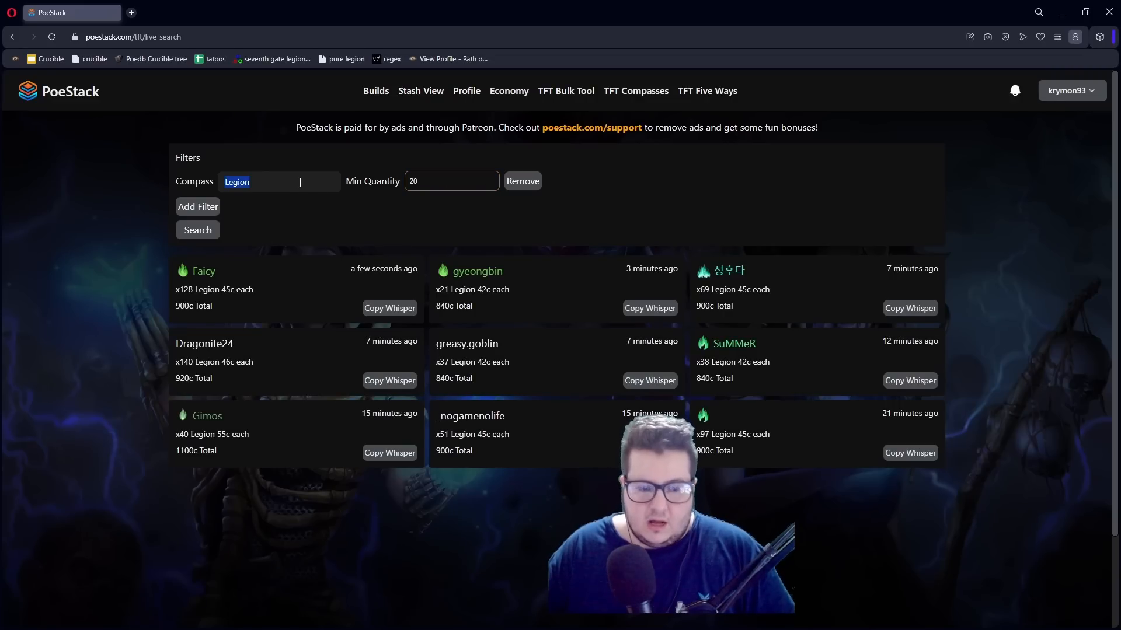
# Filter the TFT live search by the Gloom Shrine compass.
pyautogui.write('gloom sh')
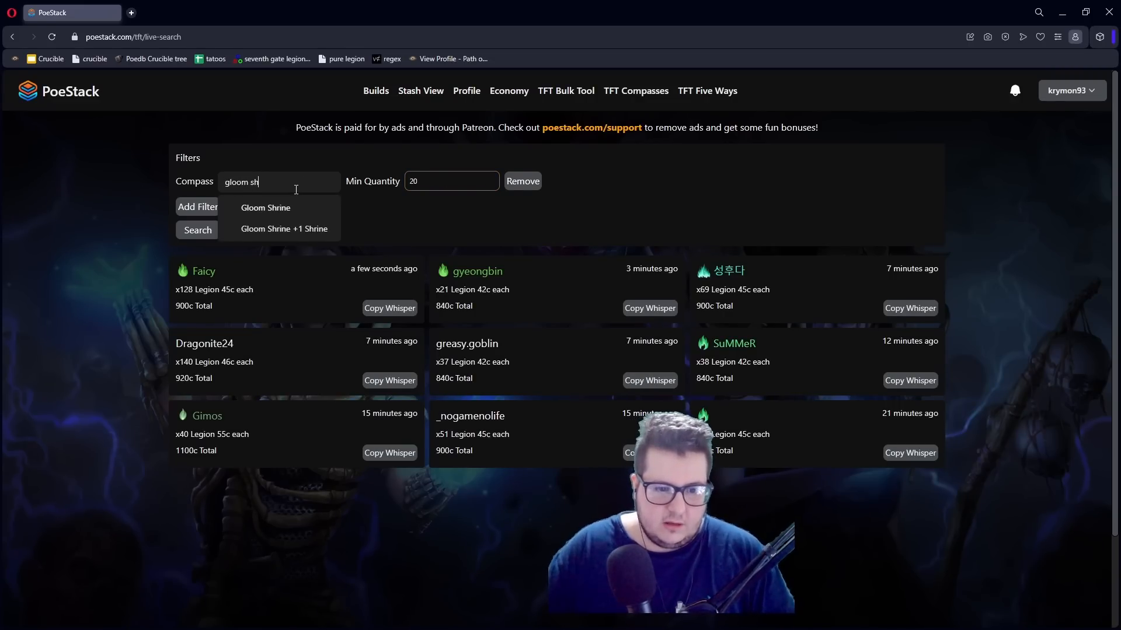
pyautogui.click(265, 208)
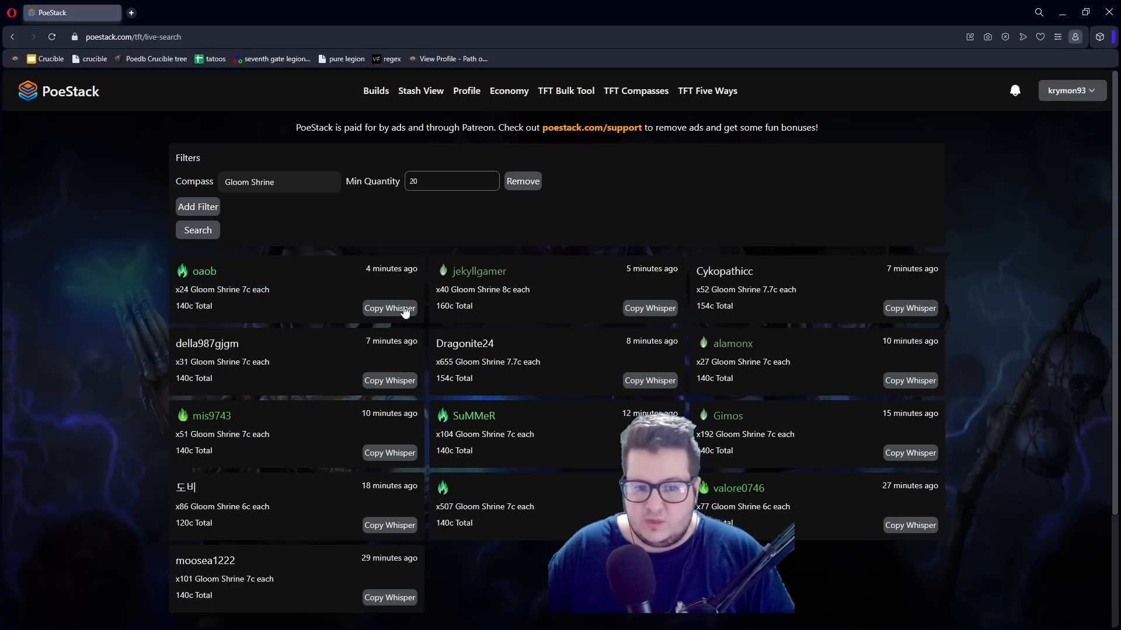
pyautogui.moveTo(454, 225)
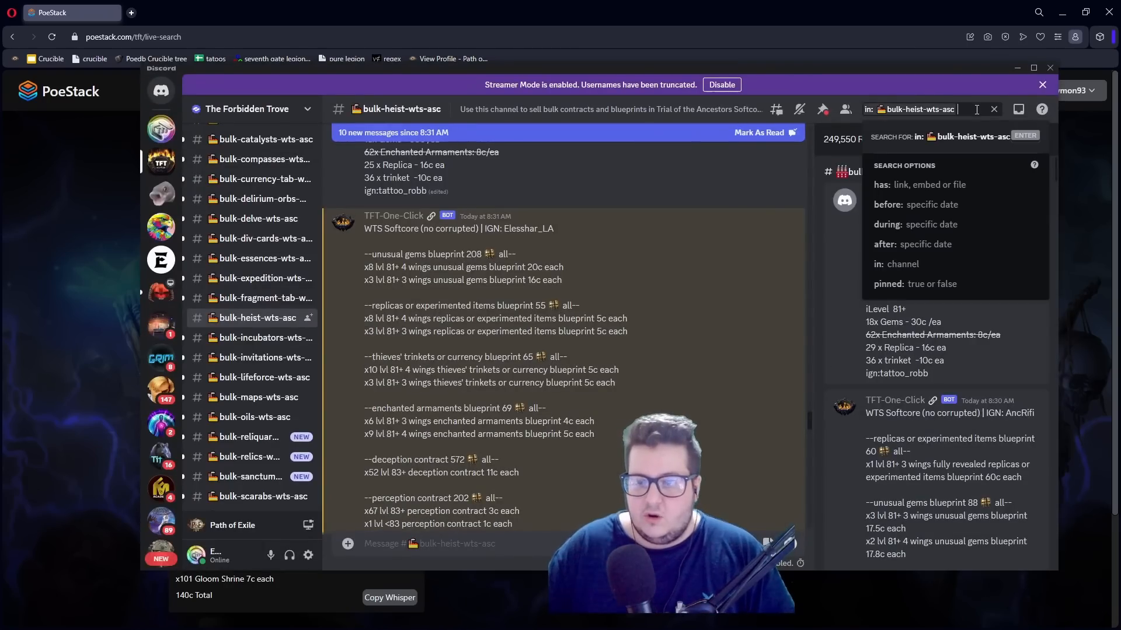
# Search 'compass wts' in the bulk-compasses-wts-asc channel for Gloom Shrine offers, then return to PoeStack.
pyautogui.write('com')
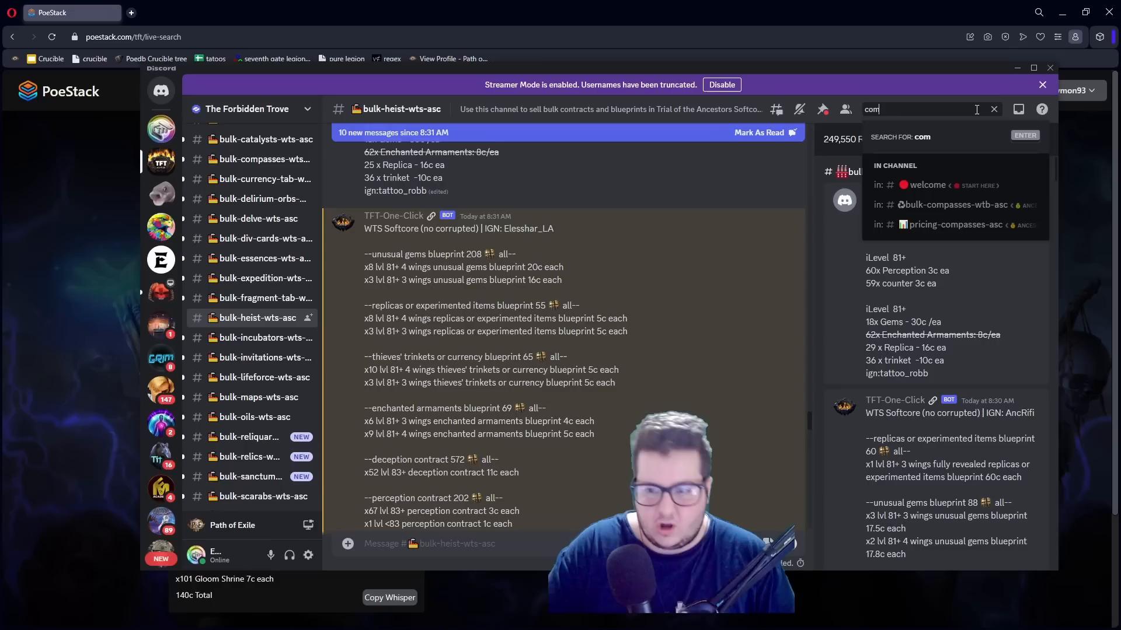
pyautogui.write('compass wts')
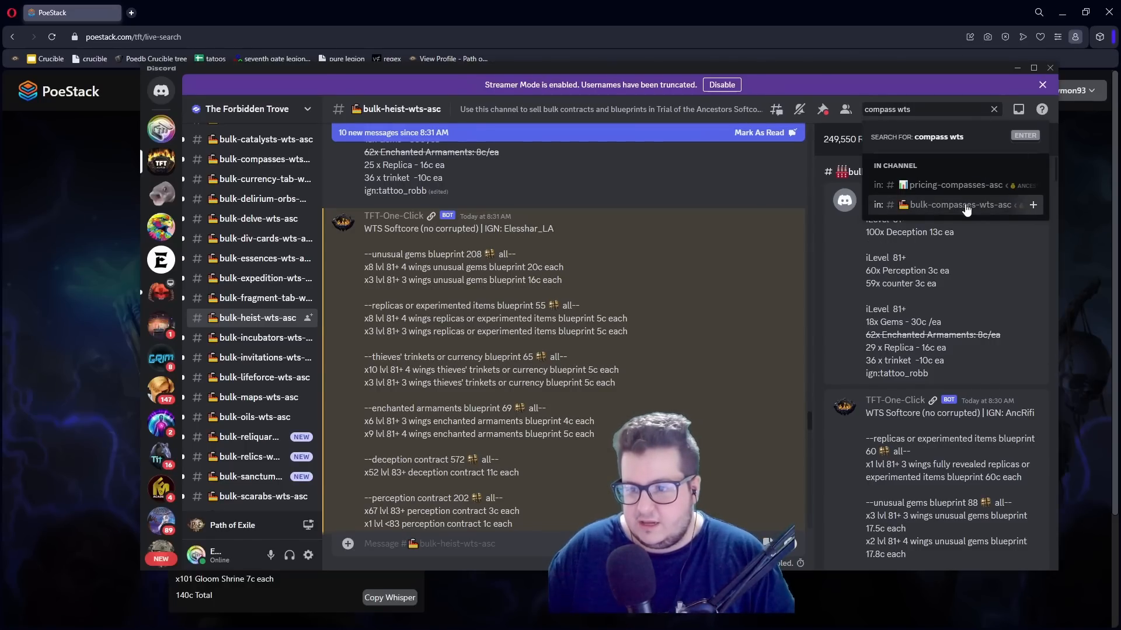
pyautogui.click(950, 204)
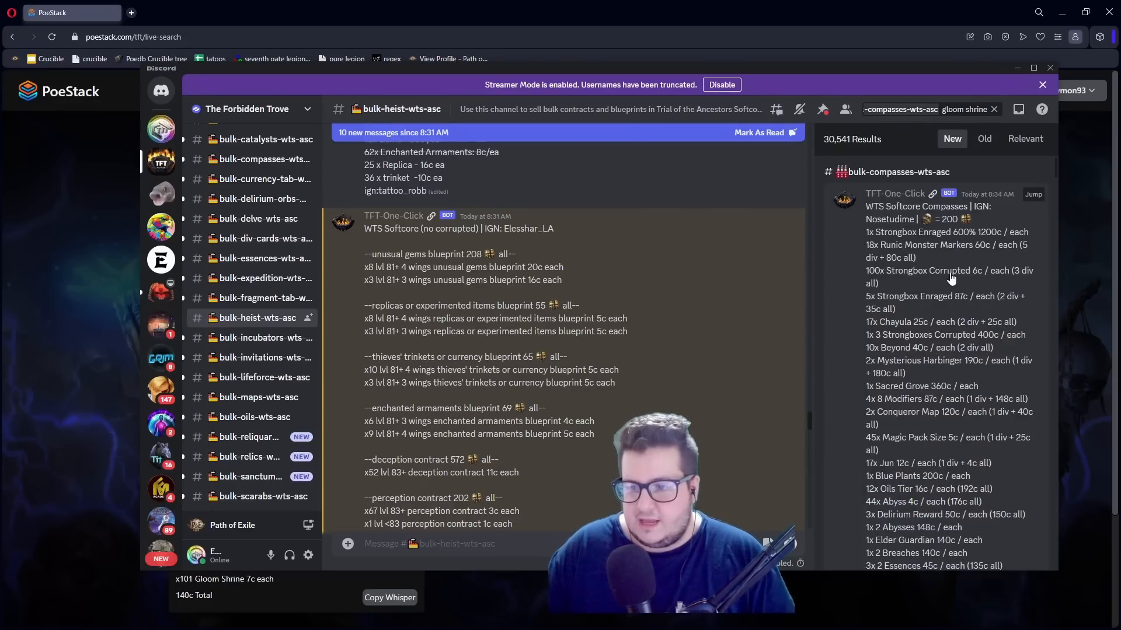
pyautogui.click(260, 159)
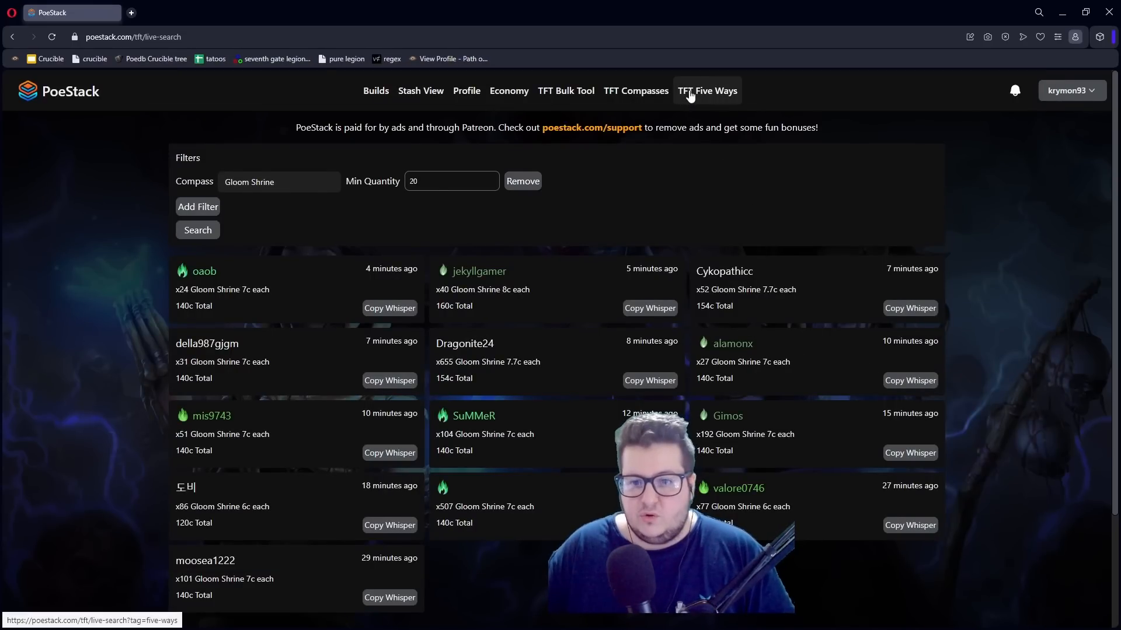
pyautogui.click(708, 91)
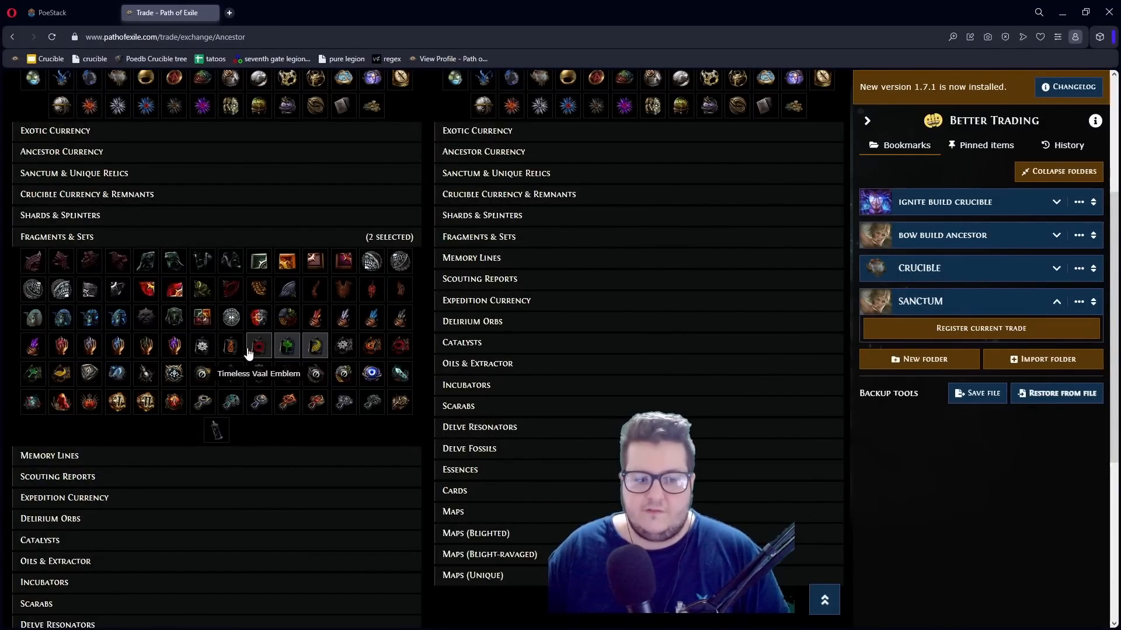
# Run the bulk exchange search for the five Timeless Emblems paid in Divine Orbs.
pyautogui.scroll(-3)
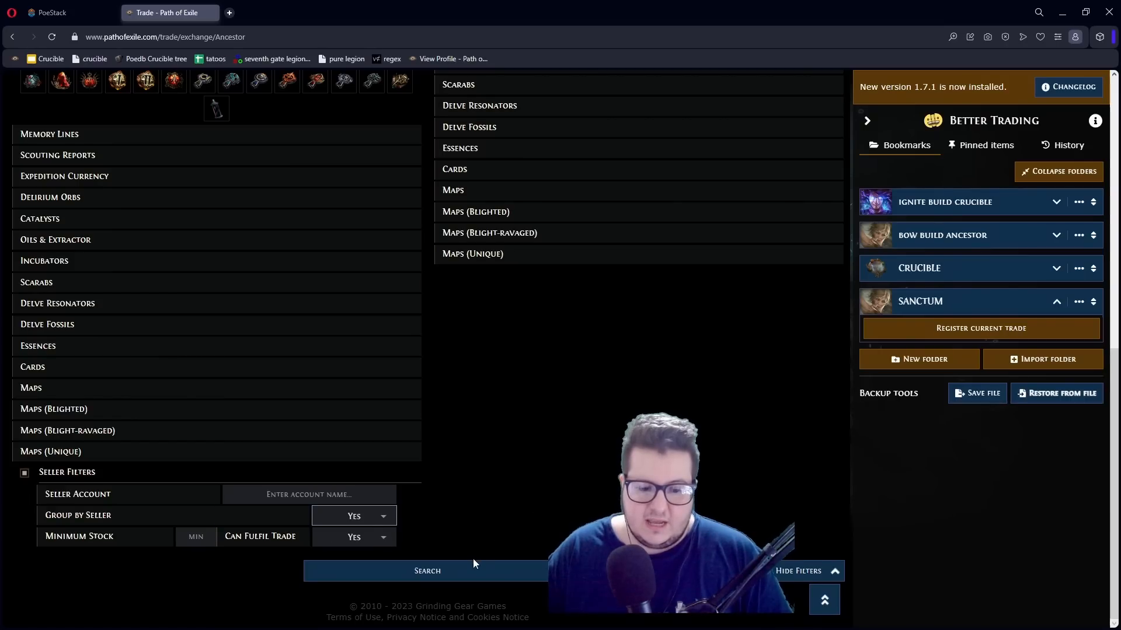
pyautogui.moveTo(442, 510)
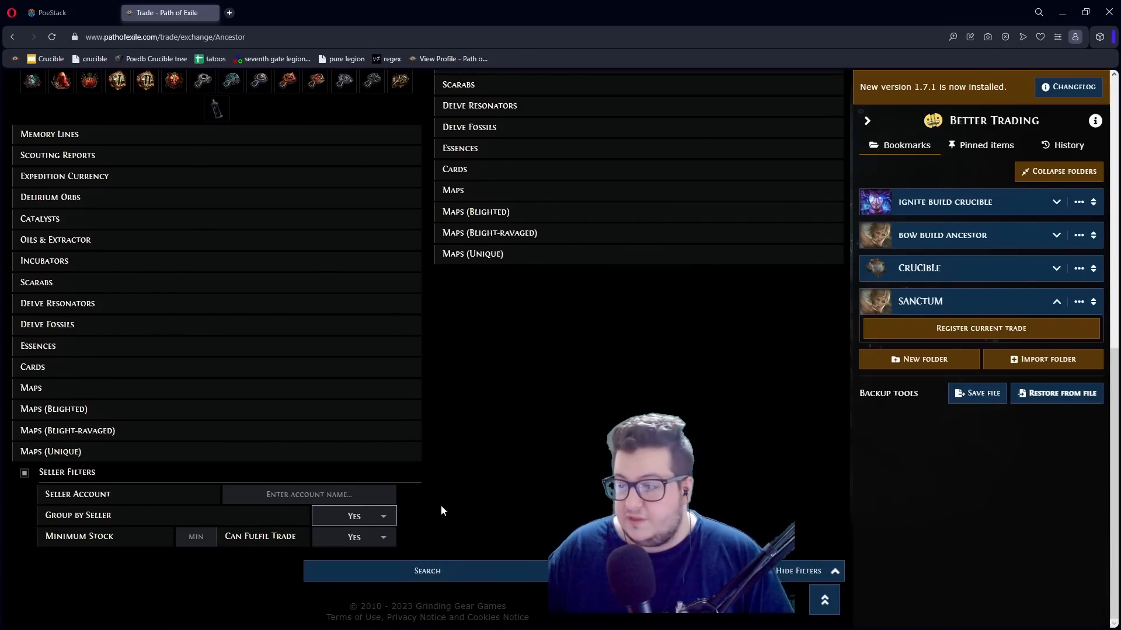
pyautogui.moveTo(473, 564)
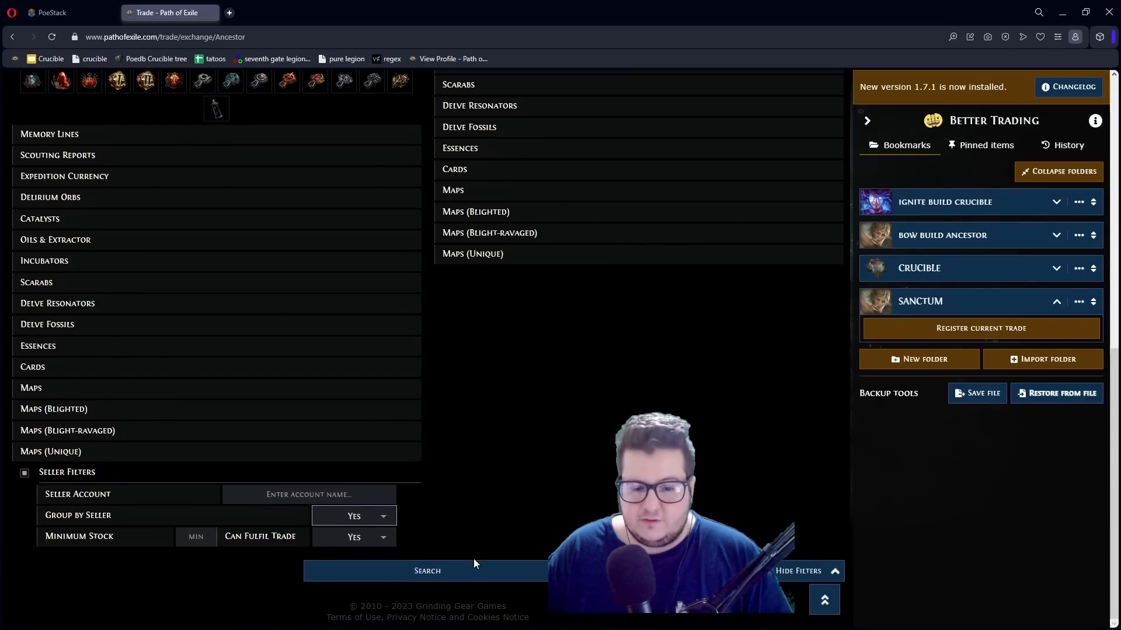
pyautogui.click(427, 571)
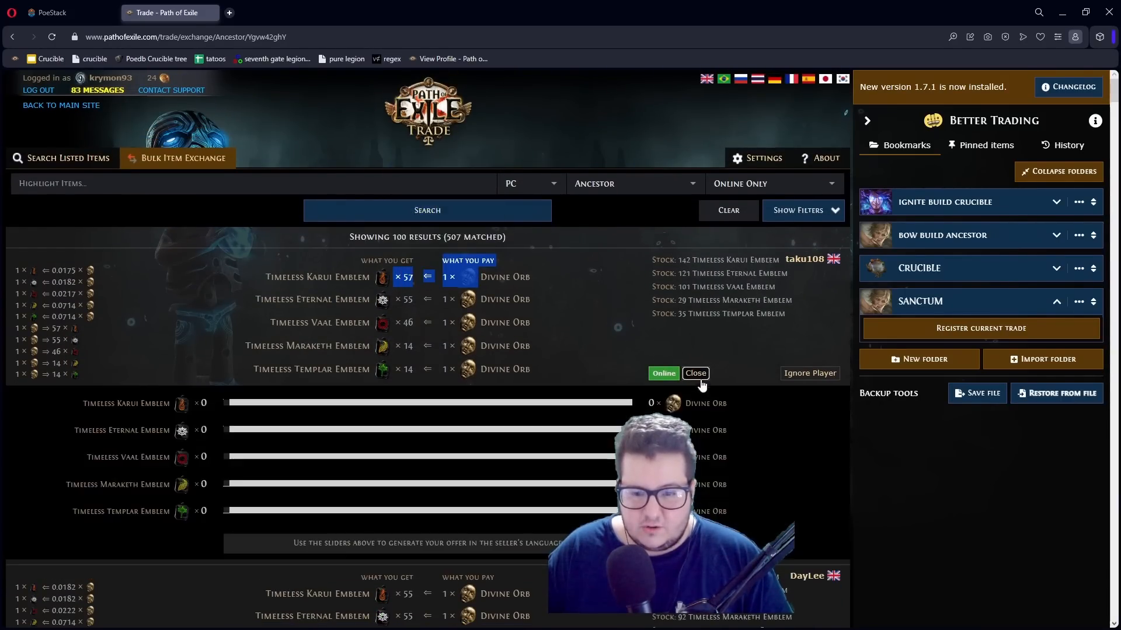
pyautogui.moveTo(225, 403); pyautogui.dragTo(425, 403)
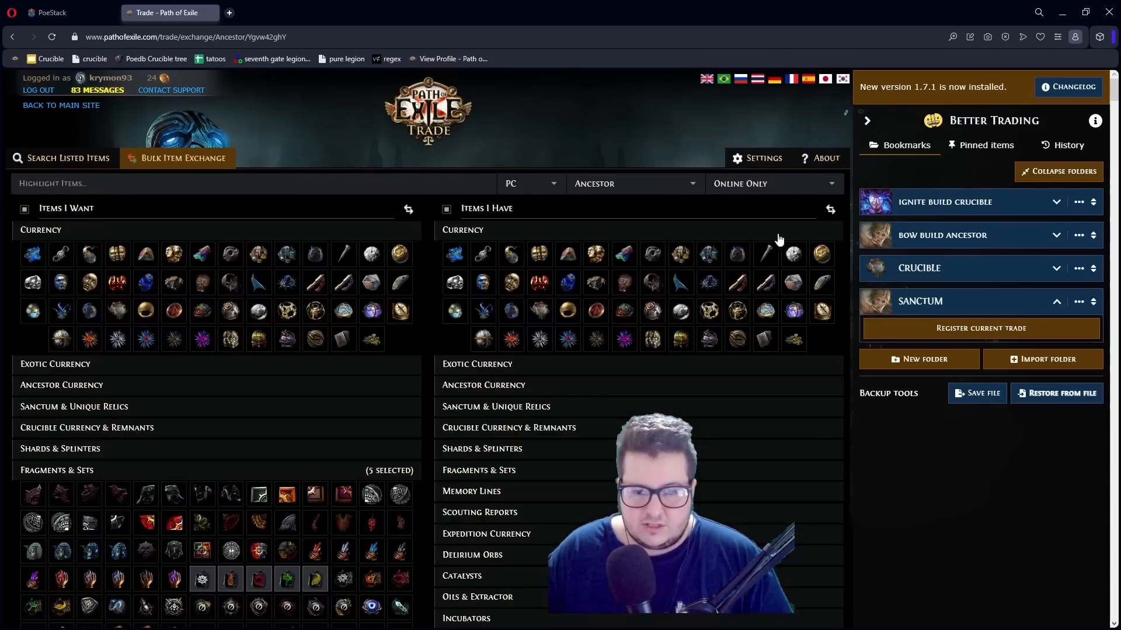
# Search the emblems priced in Chaos Orbs and contact the top seller.
pyautogui.scroll(-3)
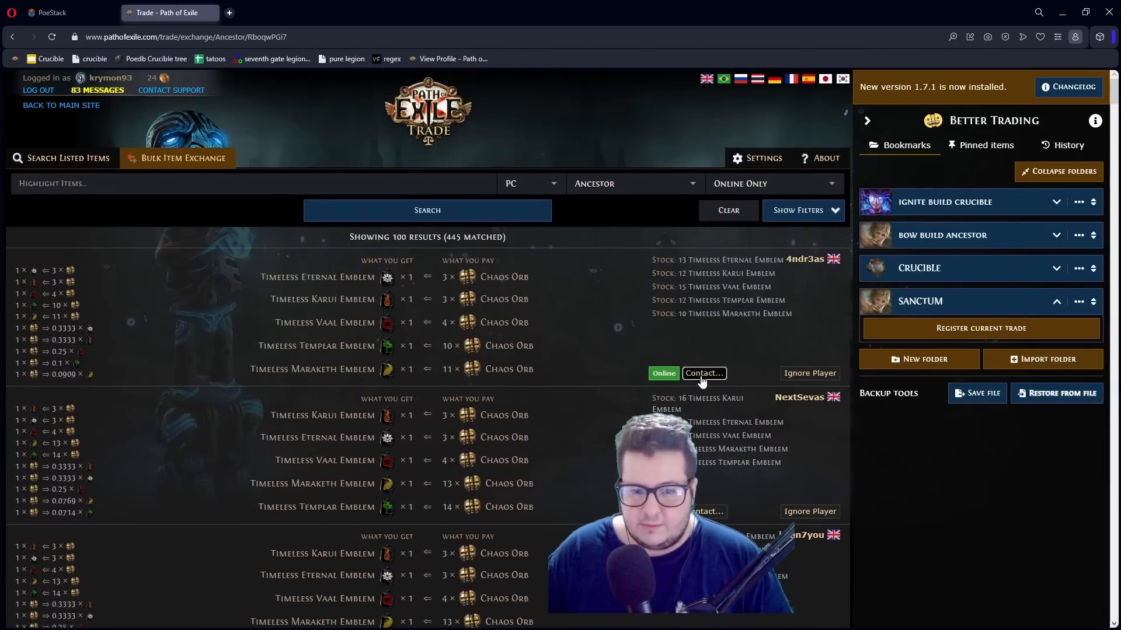
pyautogui.click(703, 374)
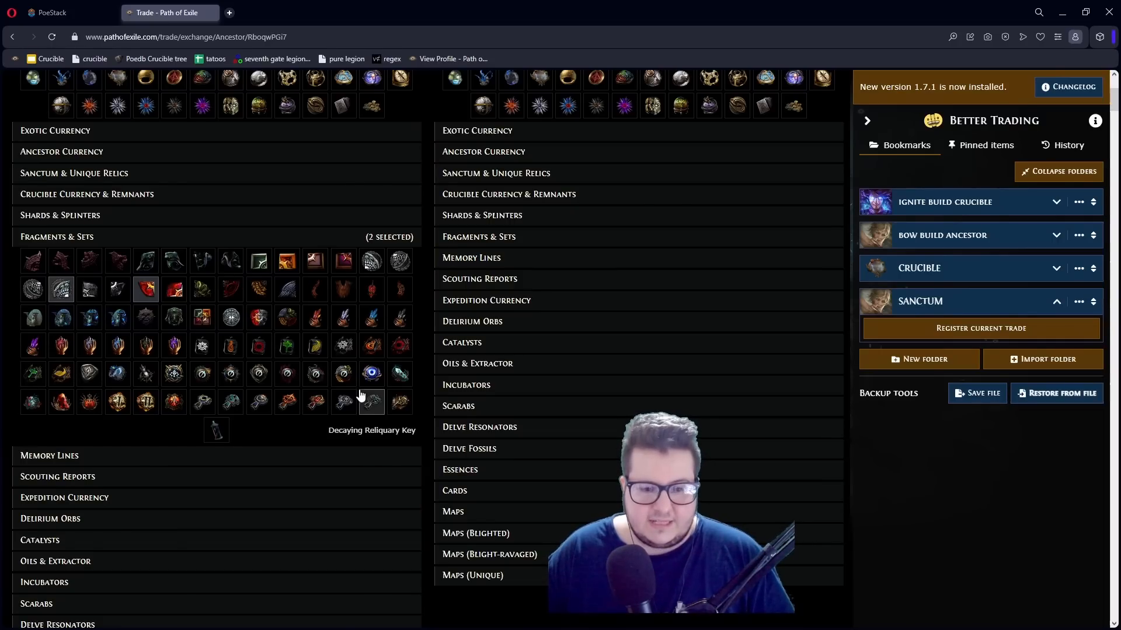
pyautogui.moveTo(230, 289)
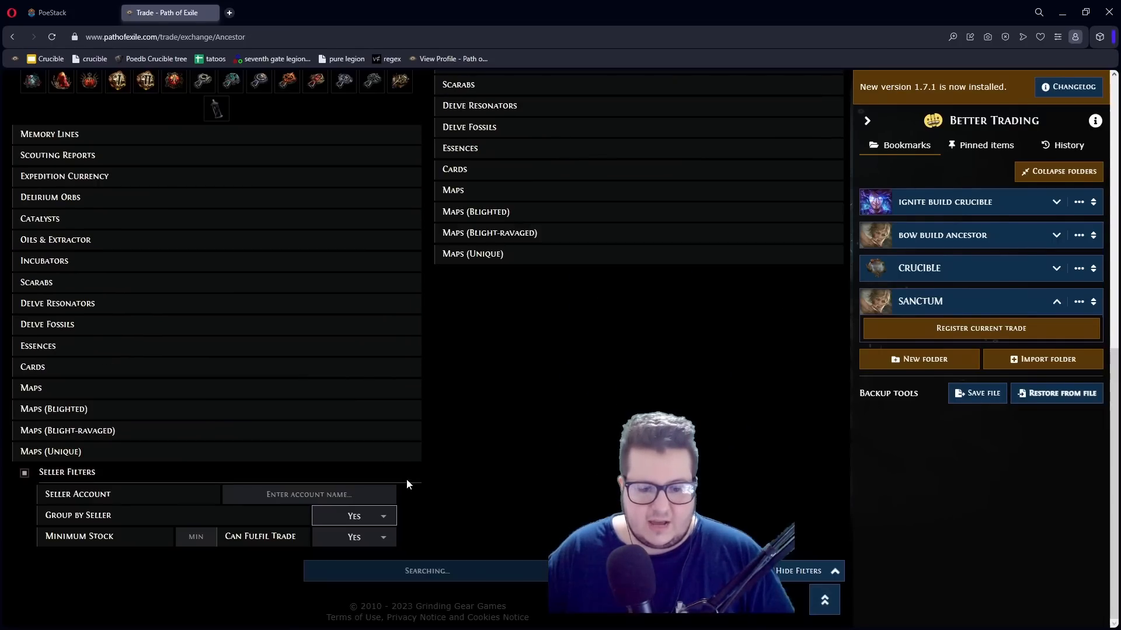
# Search the Hydra, Chimera, Minotaur and Phoenix fragments for Chaos Orbs and contact the seller of all four.
pyautogui.click(427, 210)
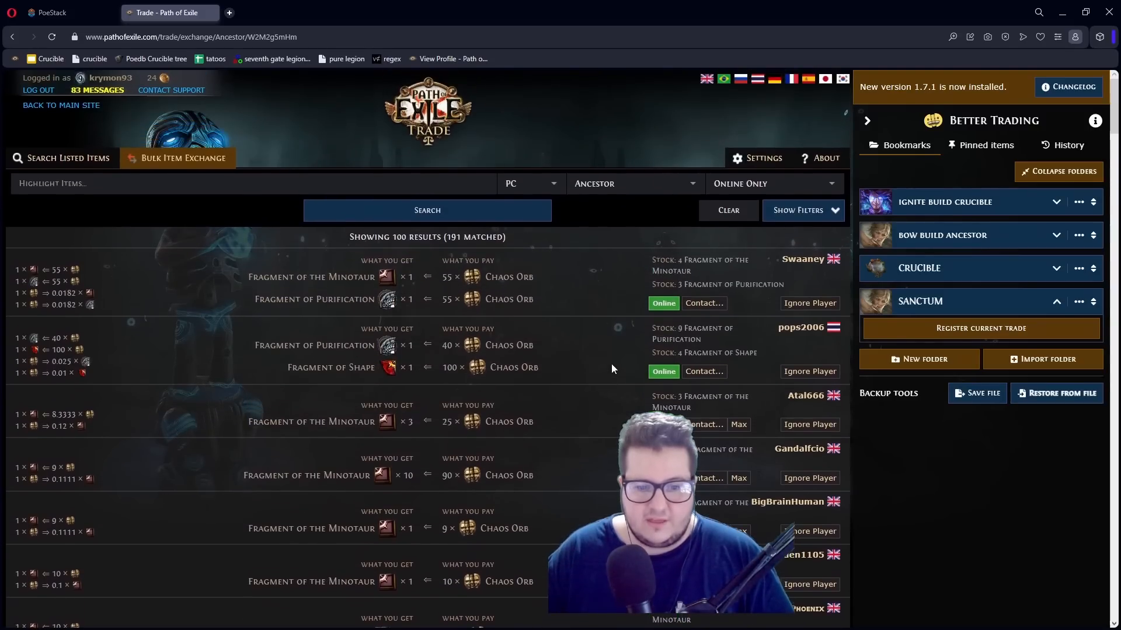
pyautogui.moveTo(372, 289)
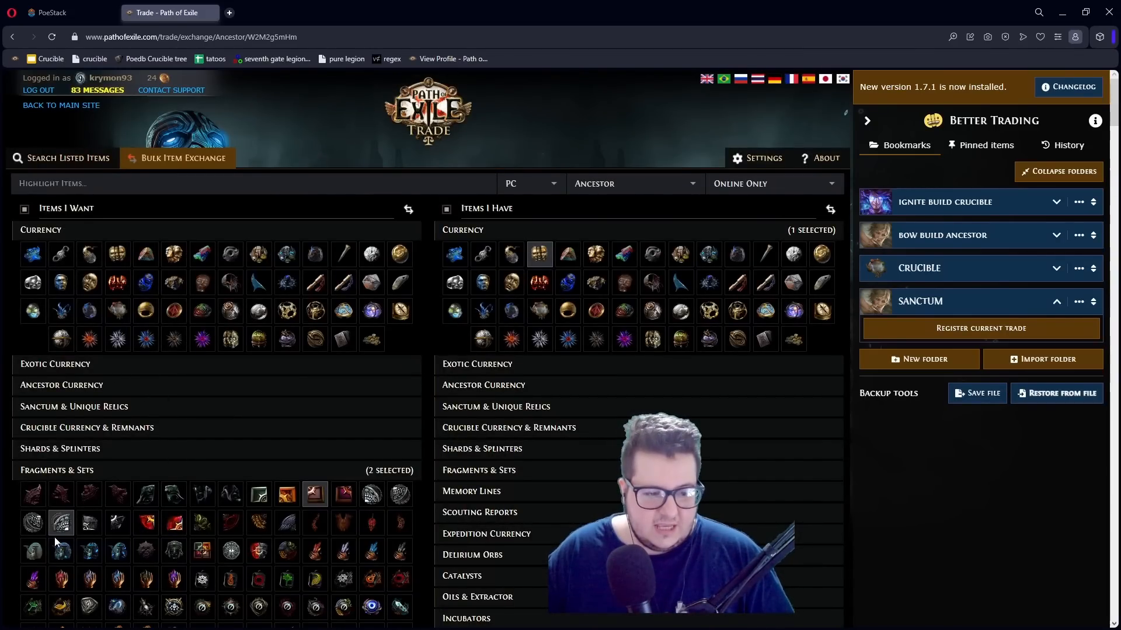
pyautogui.scroll(-3)
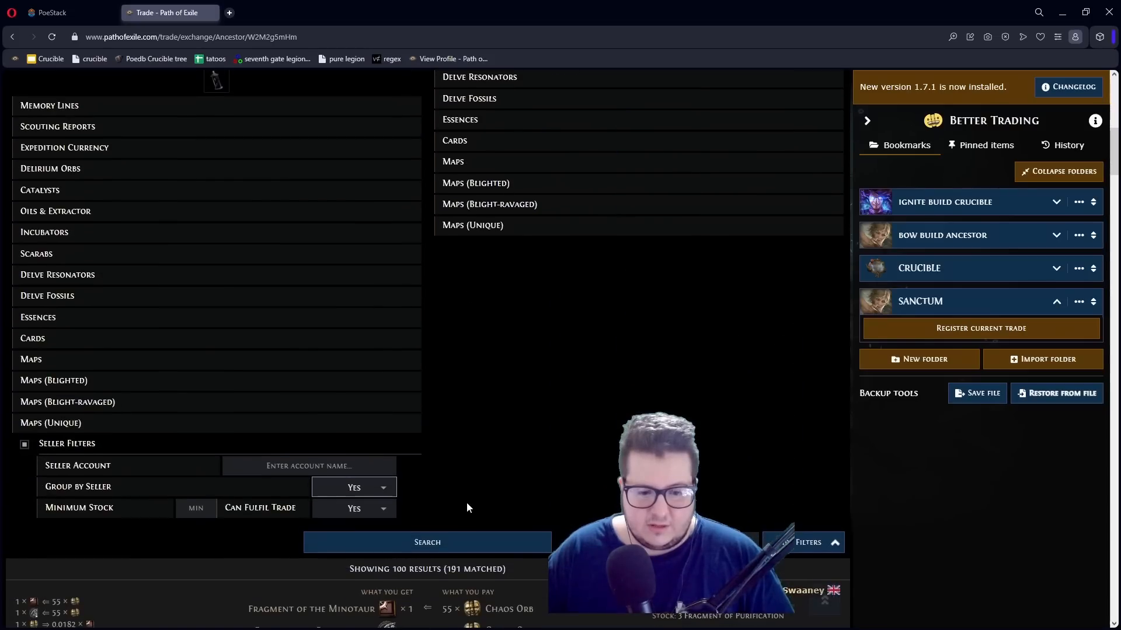
pyautogui.click(427, 541)
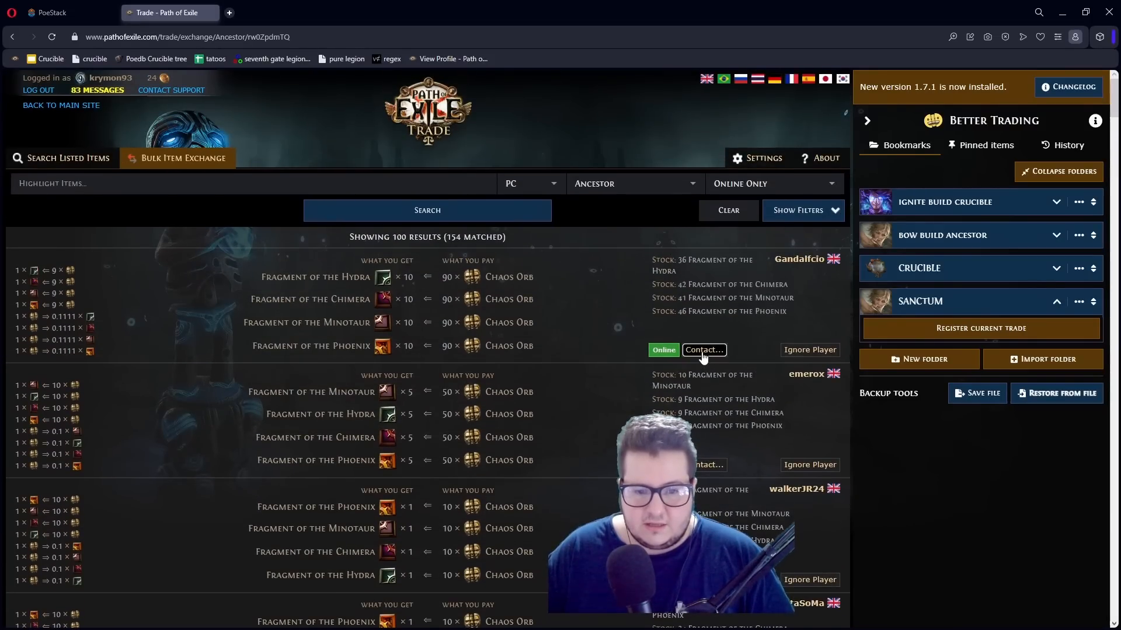
pyautogui.click(703, 349)
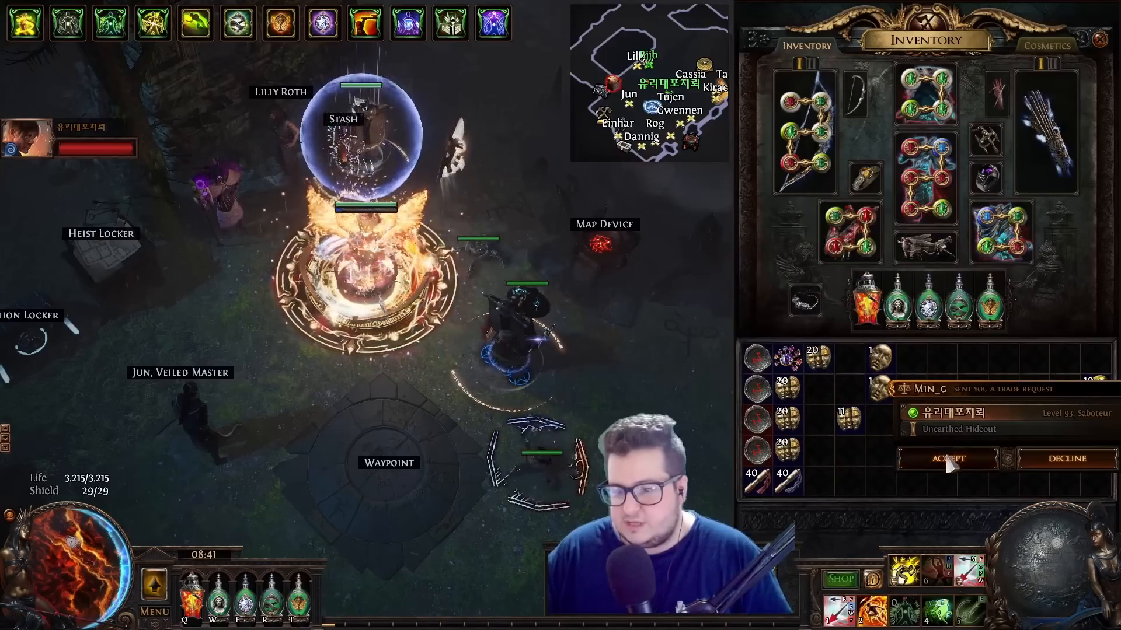
# Accept the incoming trade request and the 35 Chaos Orb trade.
pyautogui.click(946, 458)
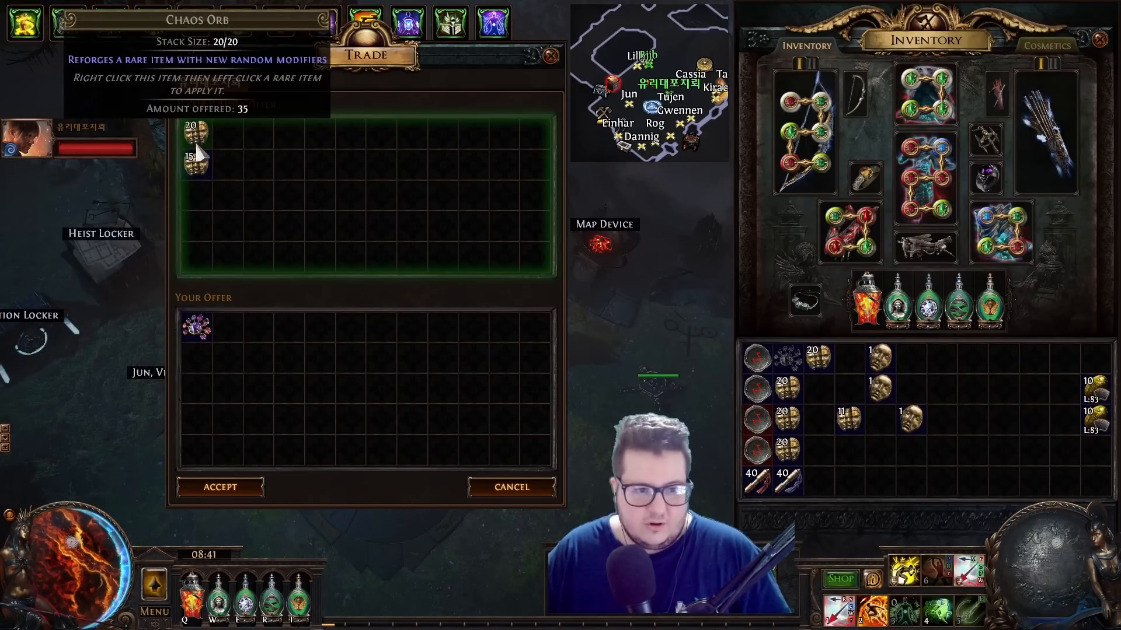
pyautogui.click(219, 487)
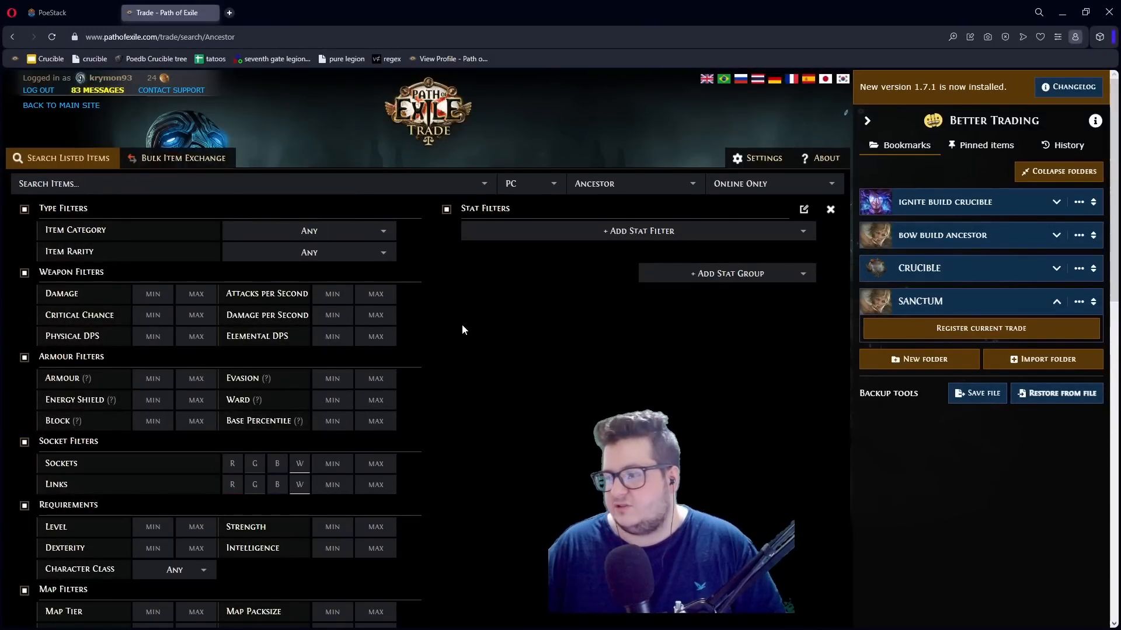
# Search ~HYR and choose Hyrri's Ire Zodiac Leather with its stat filters.
pyautogui.write("~HYRRI'S IRE")
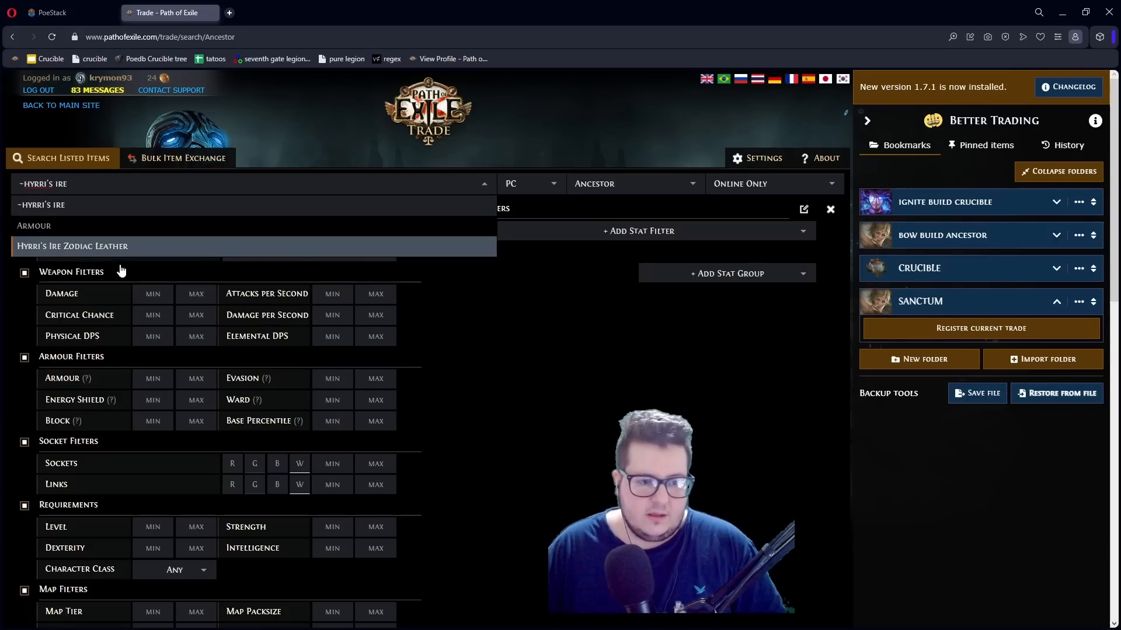
pyautogui.click(73, 246)
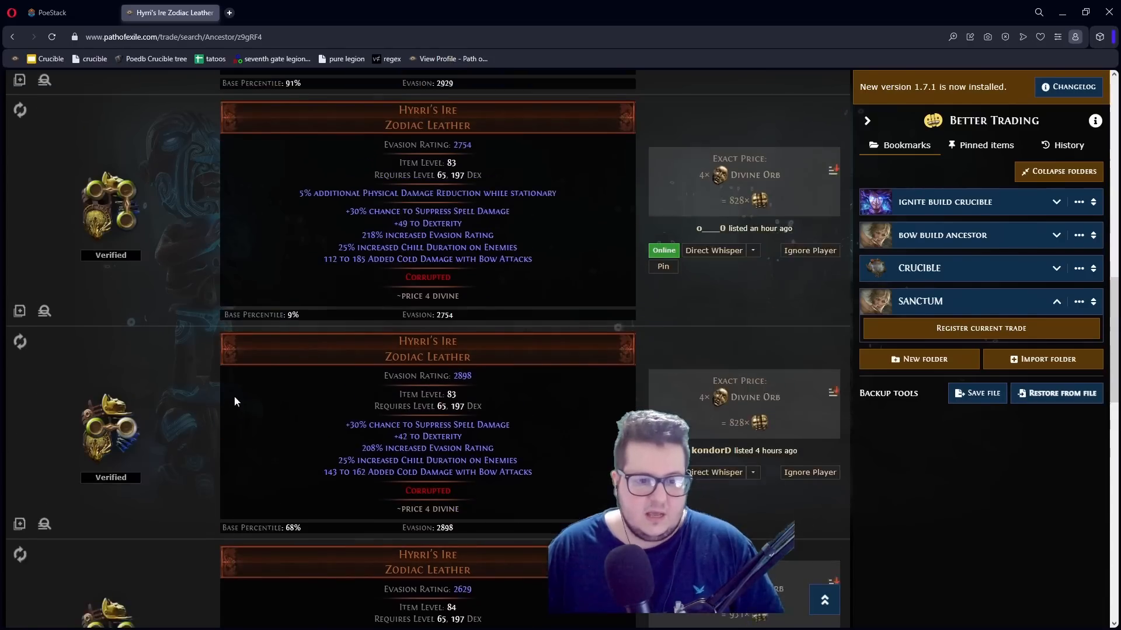
pyautogui.scroll(3)
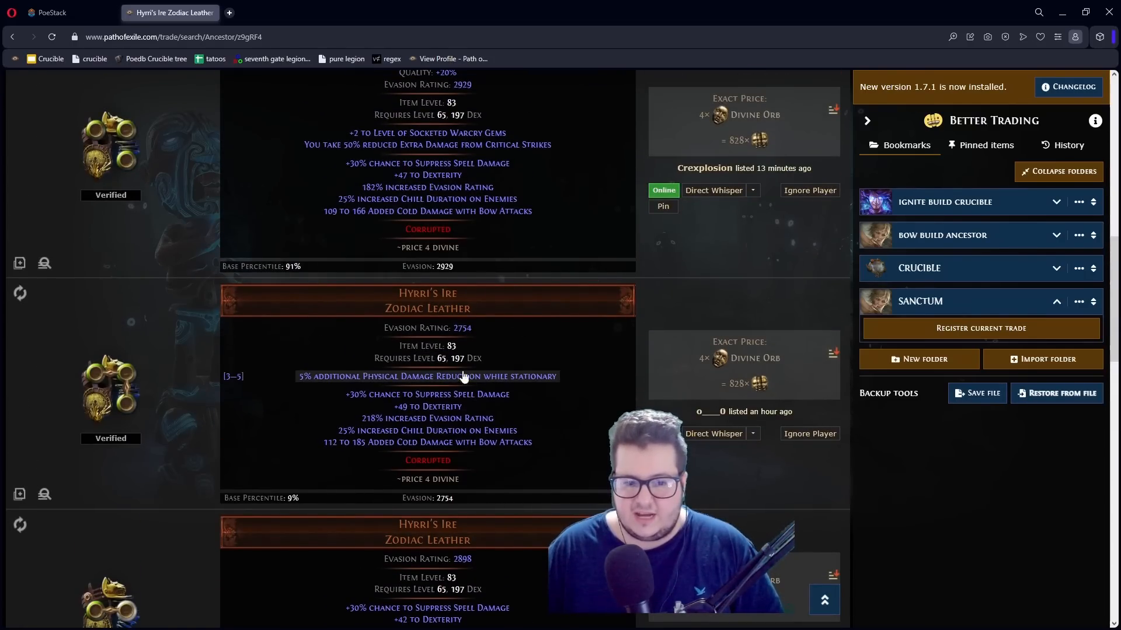
pyautogui.scroll(-3)
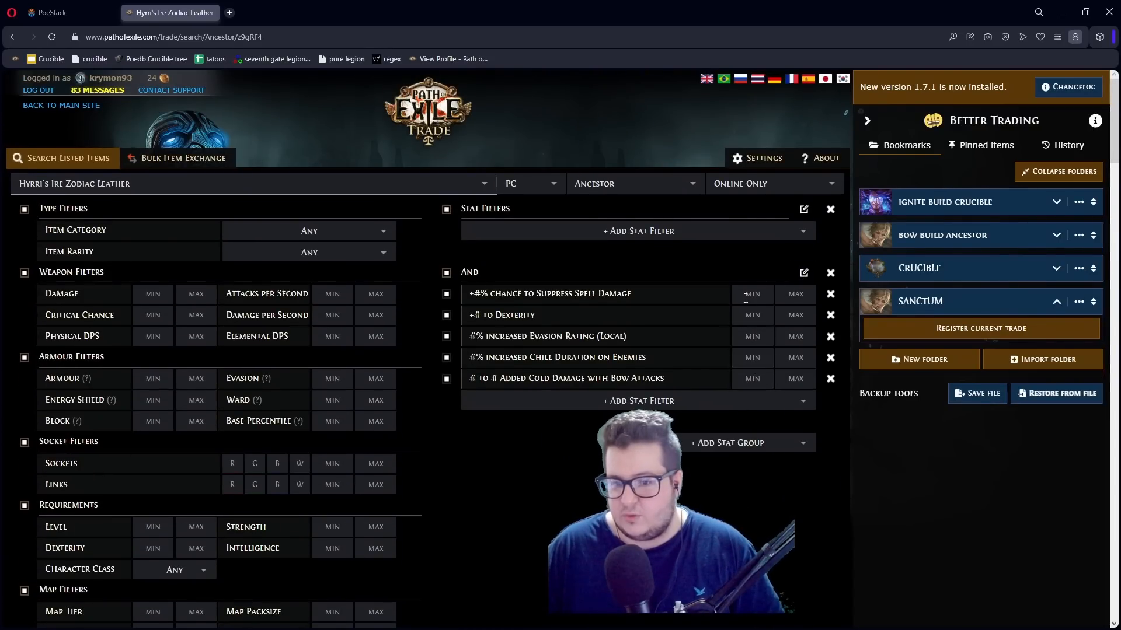
pyautogui.scroll(-3)
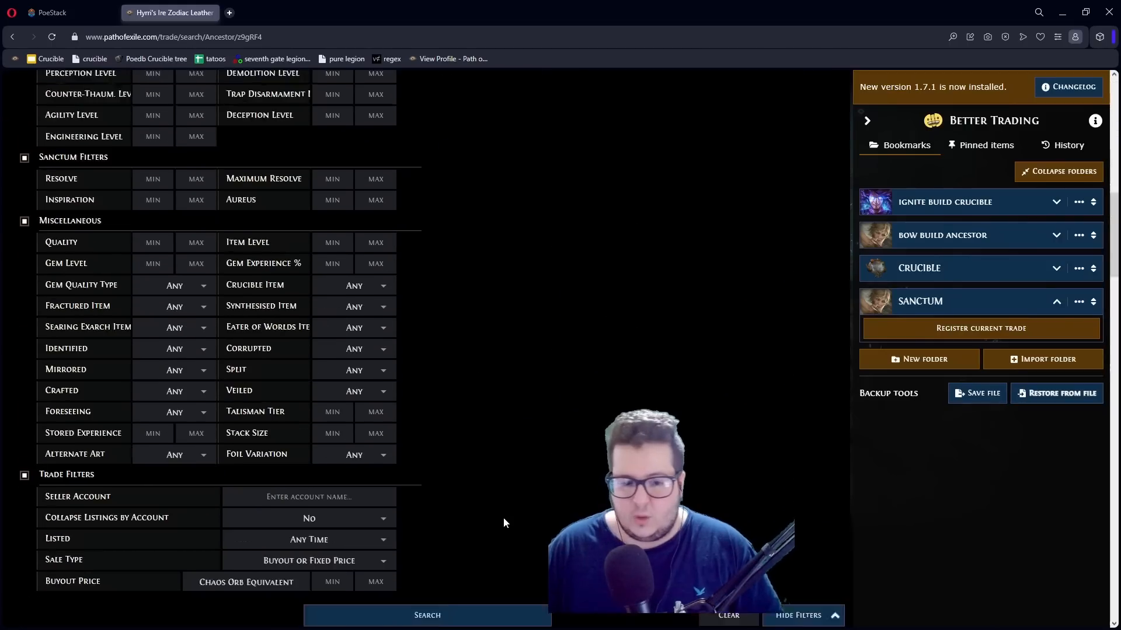
# Require at least 165 added cold damage with bow attacks and run the search.
pyautogui.click(426, 615)
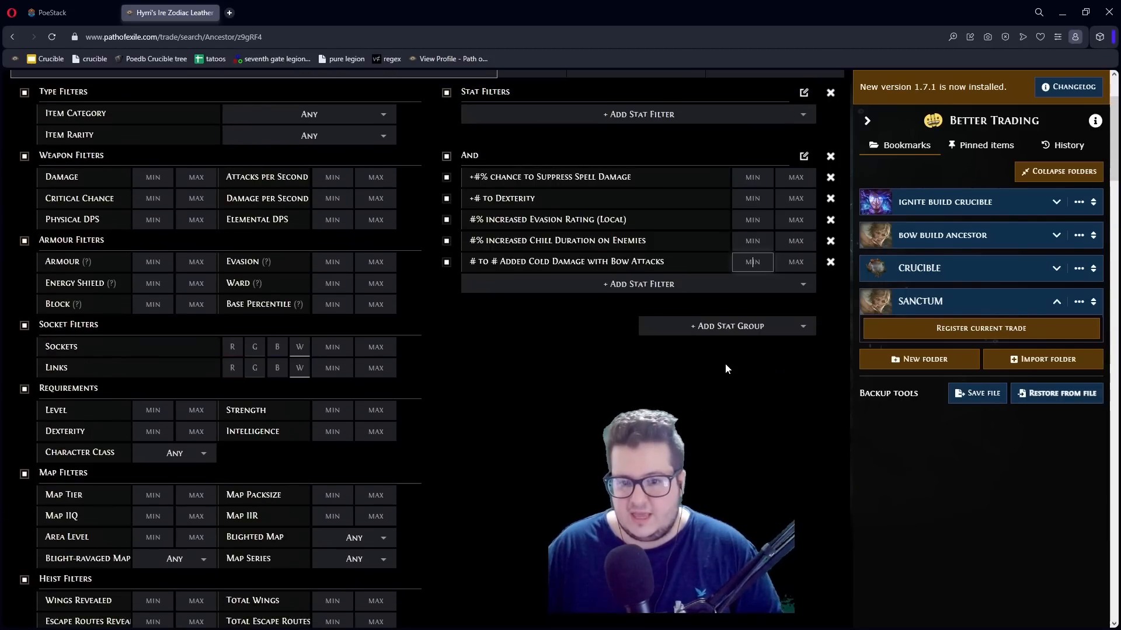
pyautogui.write('1')
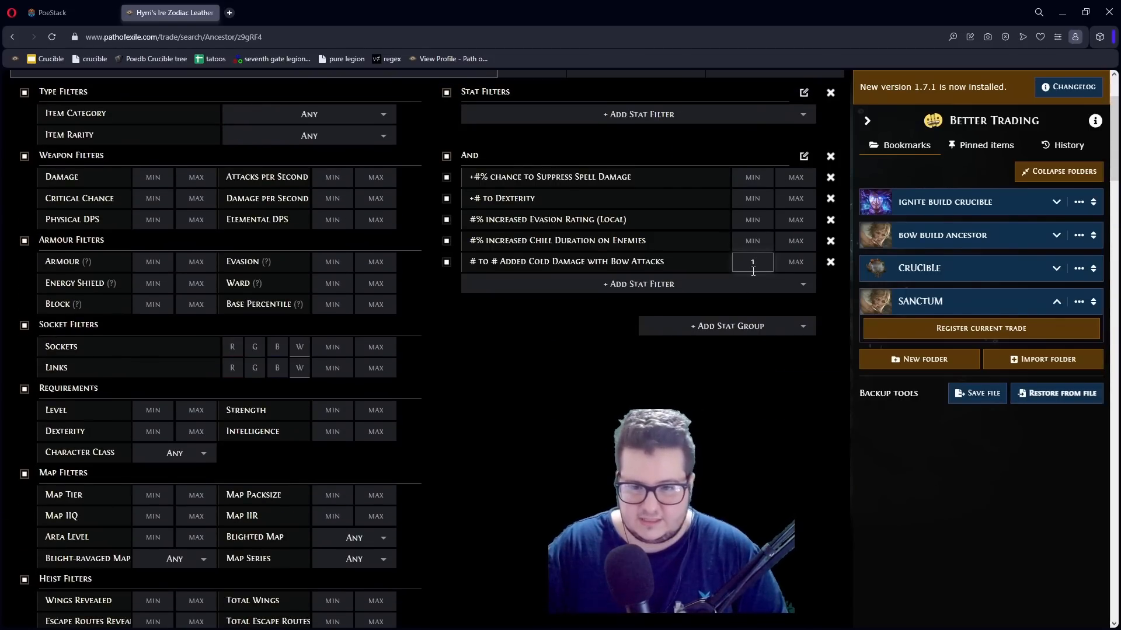
pyautogui.click(428, 210)
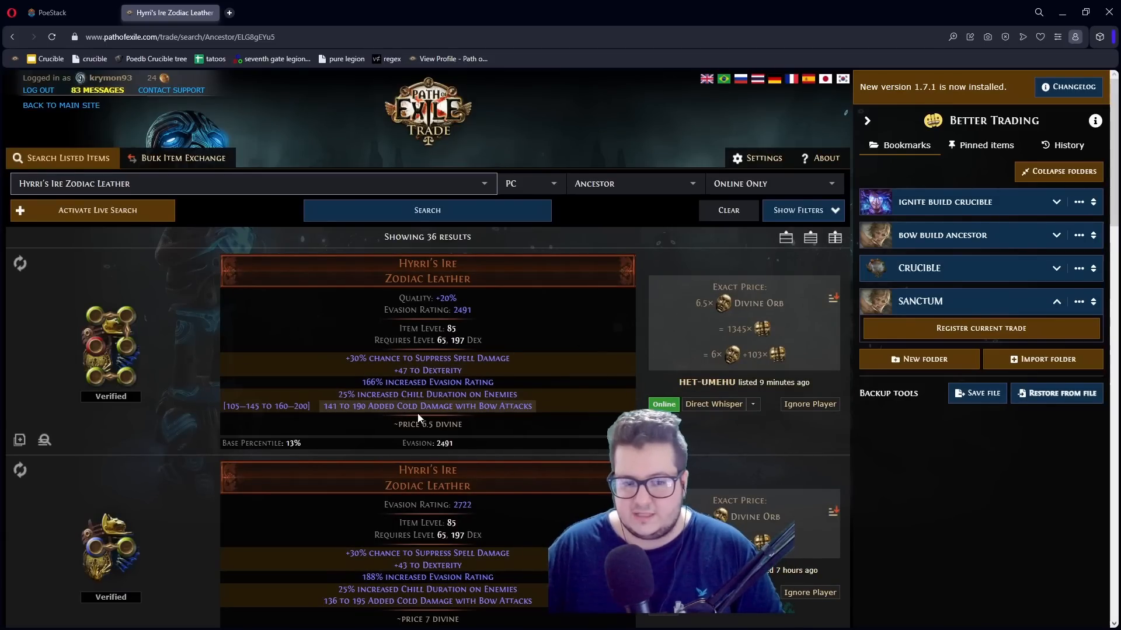
pyautogui.click(801, 210)
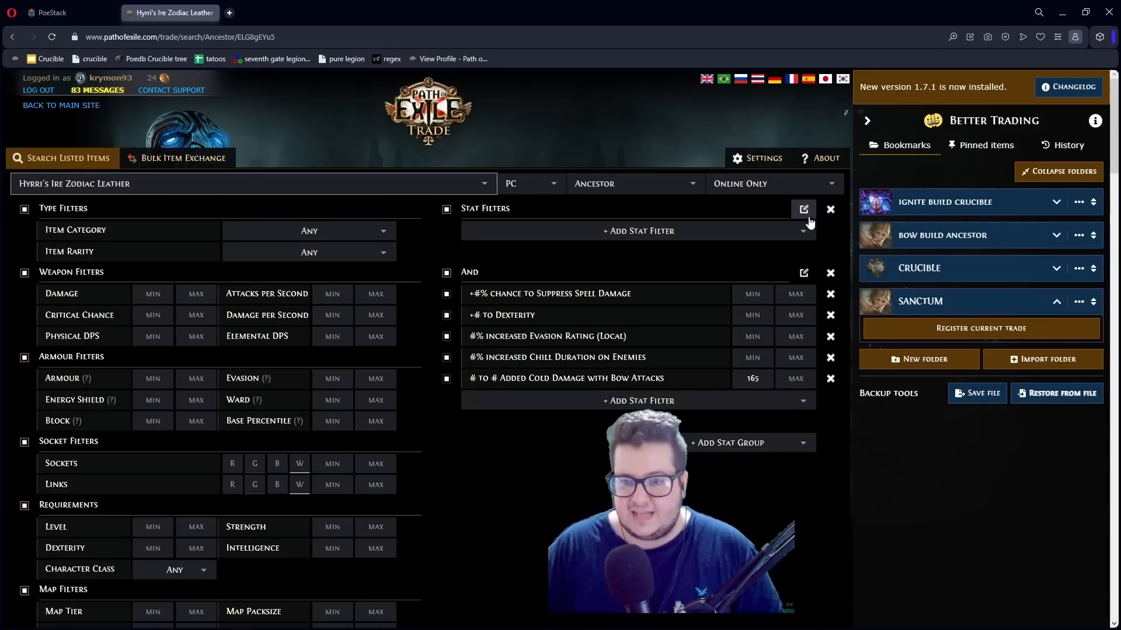
# Build a Weighted Sum stat group with weight 1 on the key stats, dropping the chill duration filter.
pyautogui.click(428, 81)
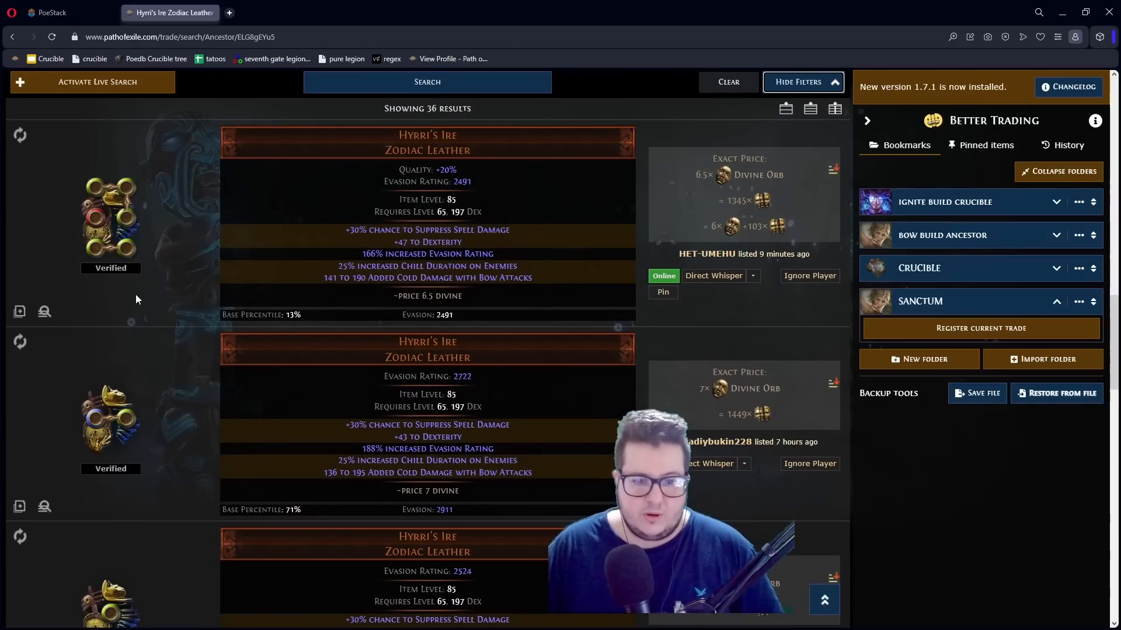
pyautogui.click(797, 82)
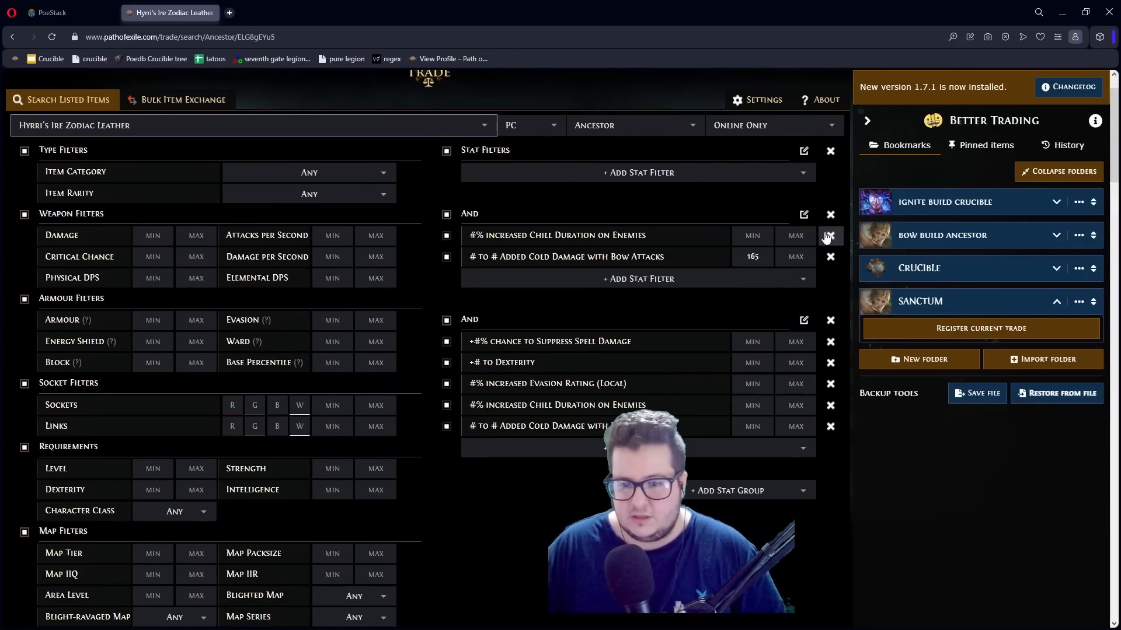
pyautogui.click(830, 236)
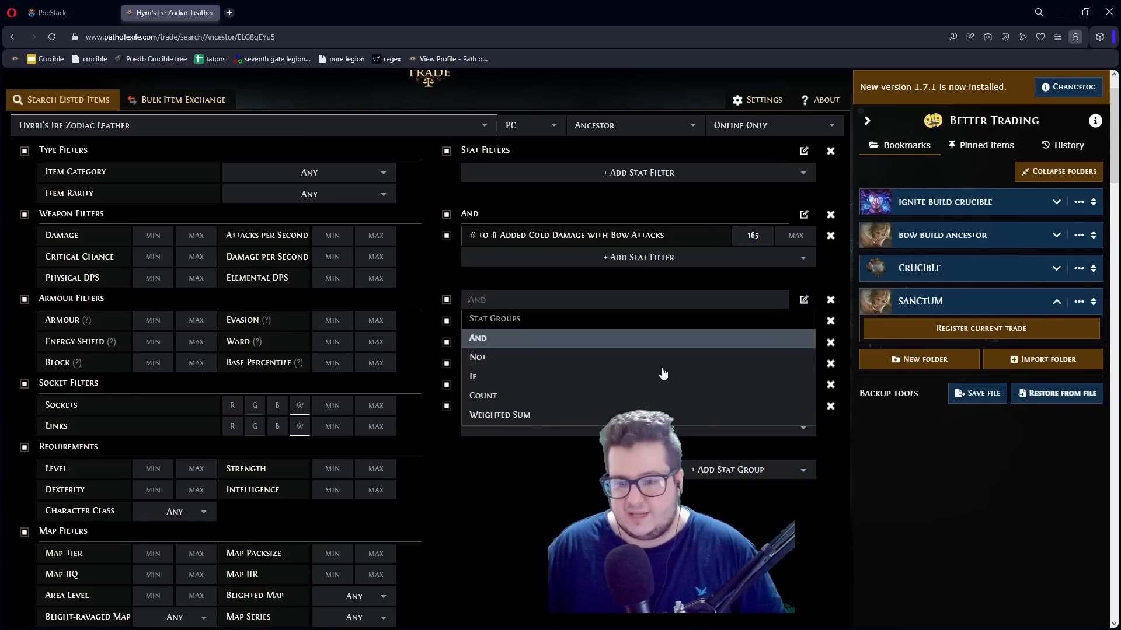
pyautogui.click(499, 415)
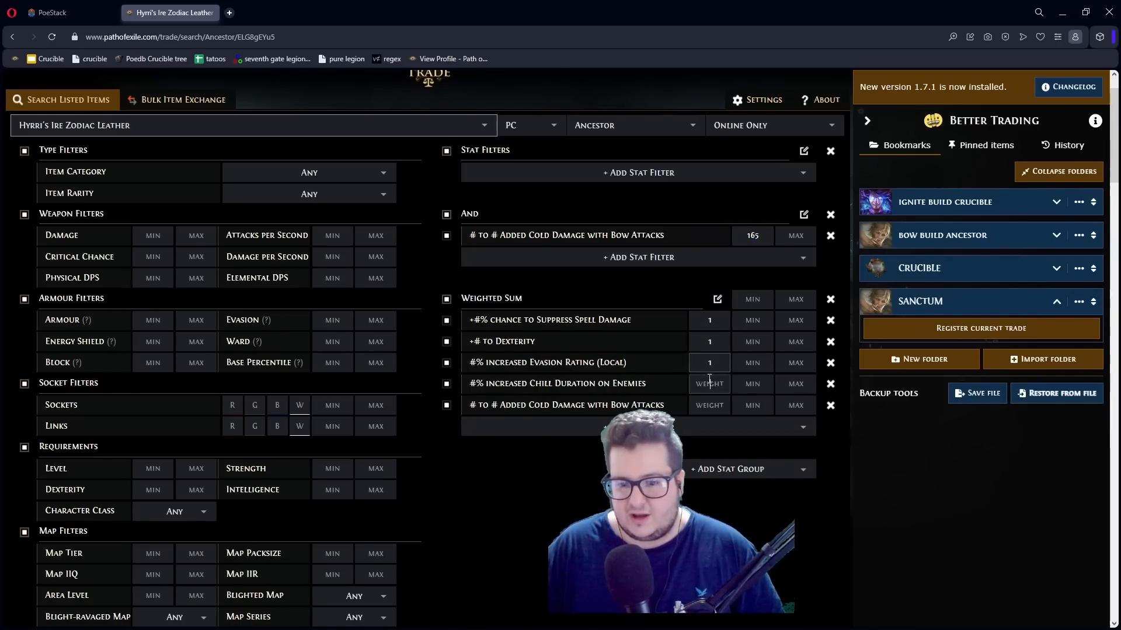
pyautogui.click(428, 508)
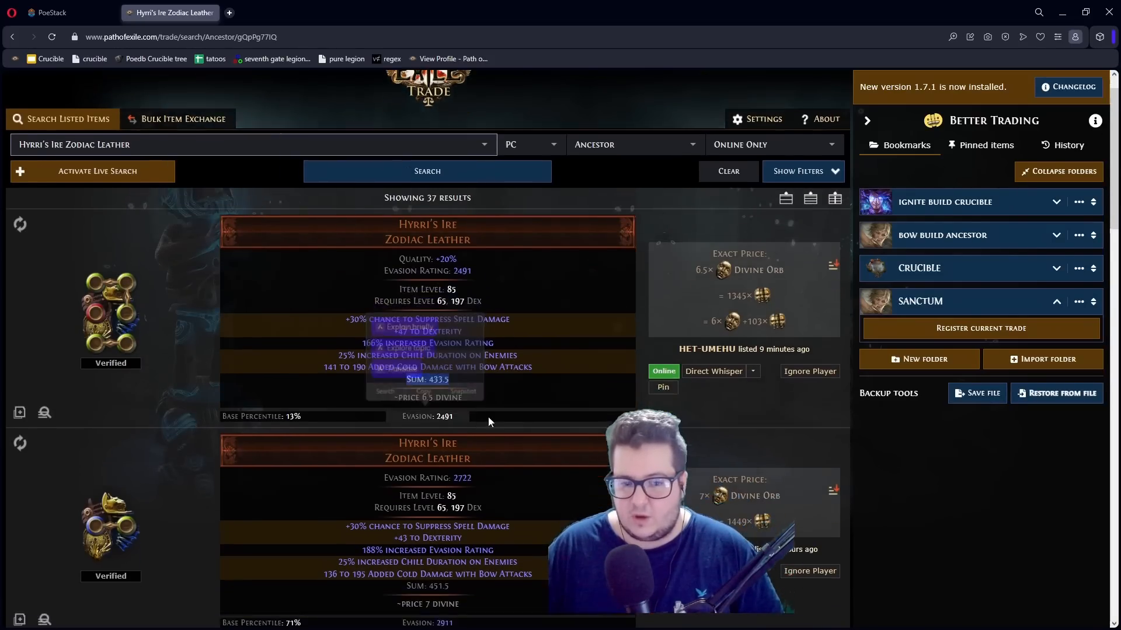
# Run the search and order the 37 Hyrri's Ire listings by their weighted Sum.
pyautogui.scroll(-3)
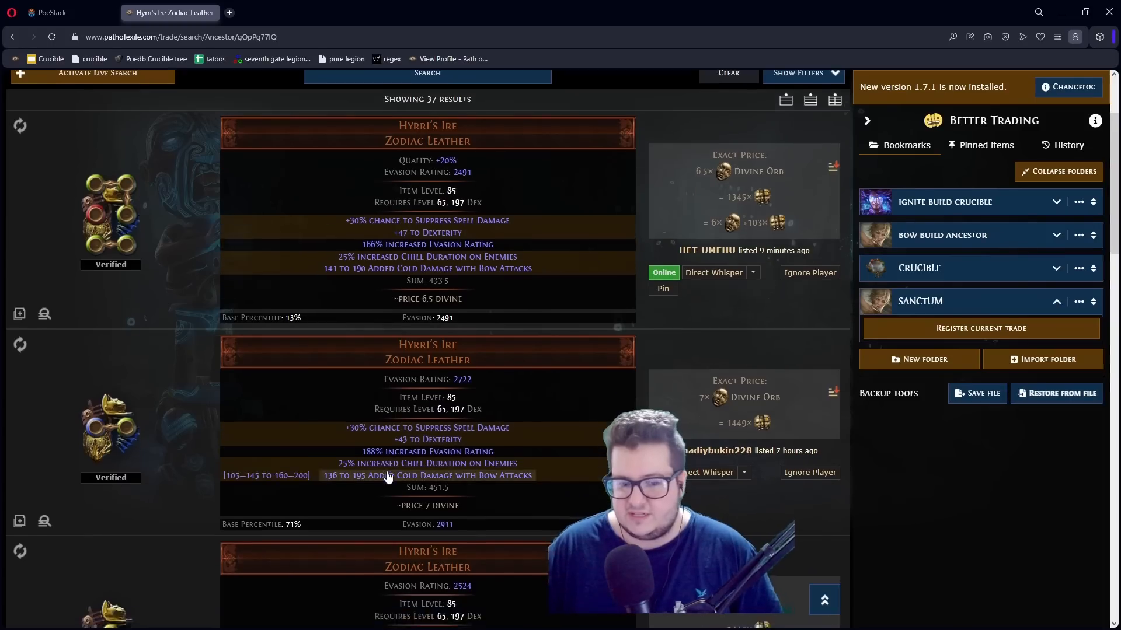
pyautogui.scroll(-3)
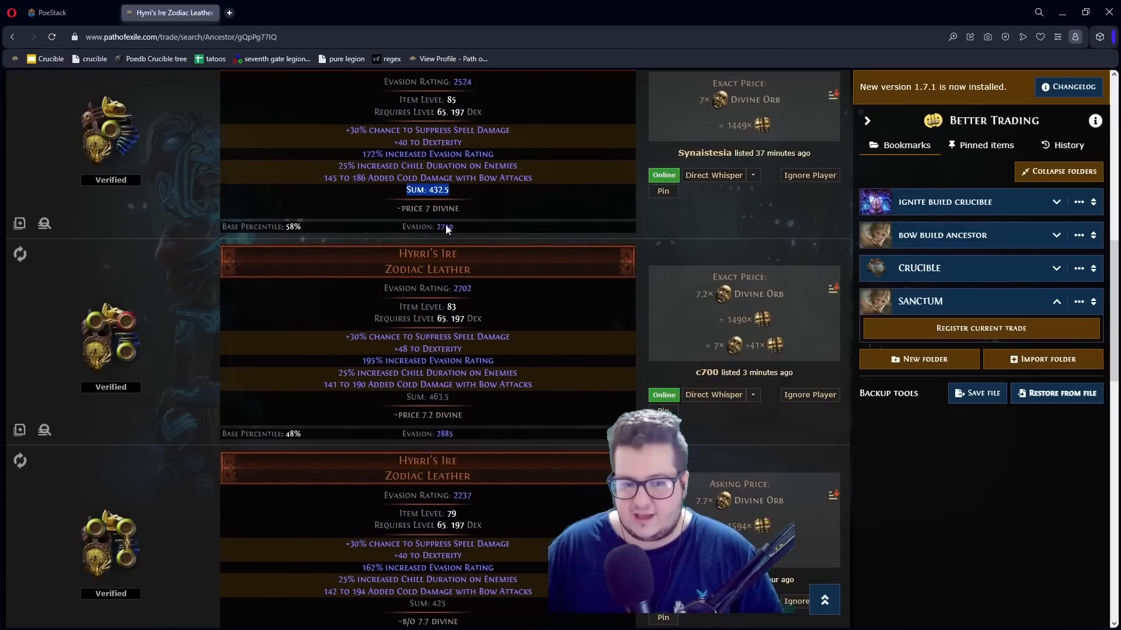
pyautogui.moveTo(510, 407)
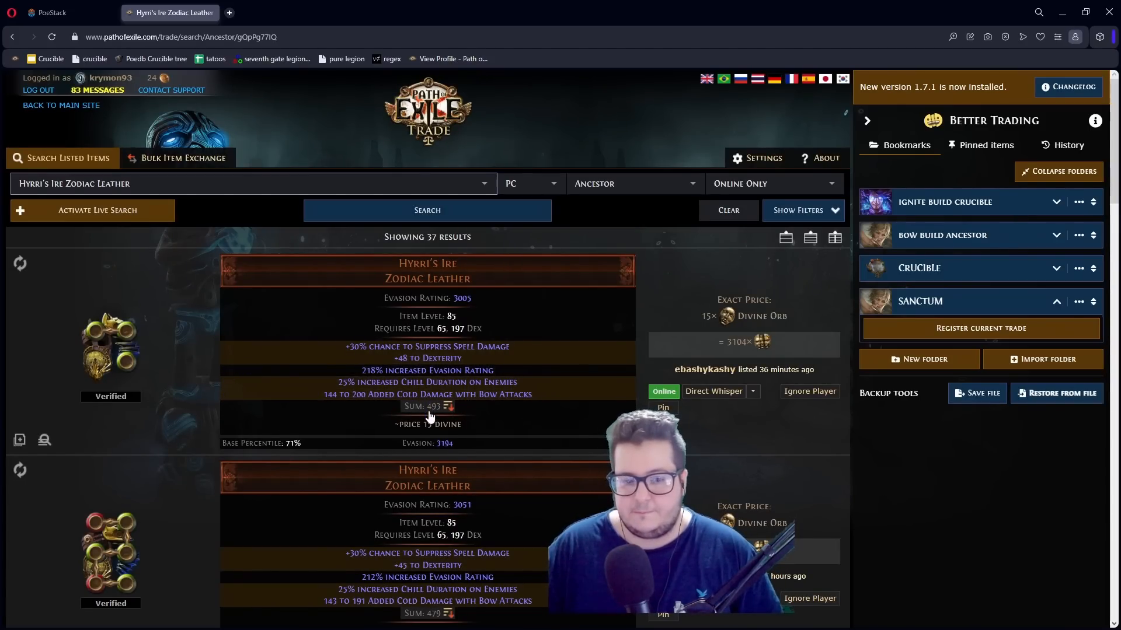
pyautogui.click(802, 211)
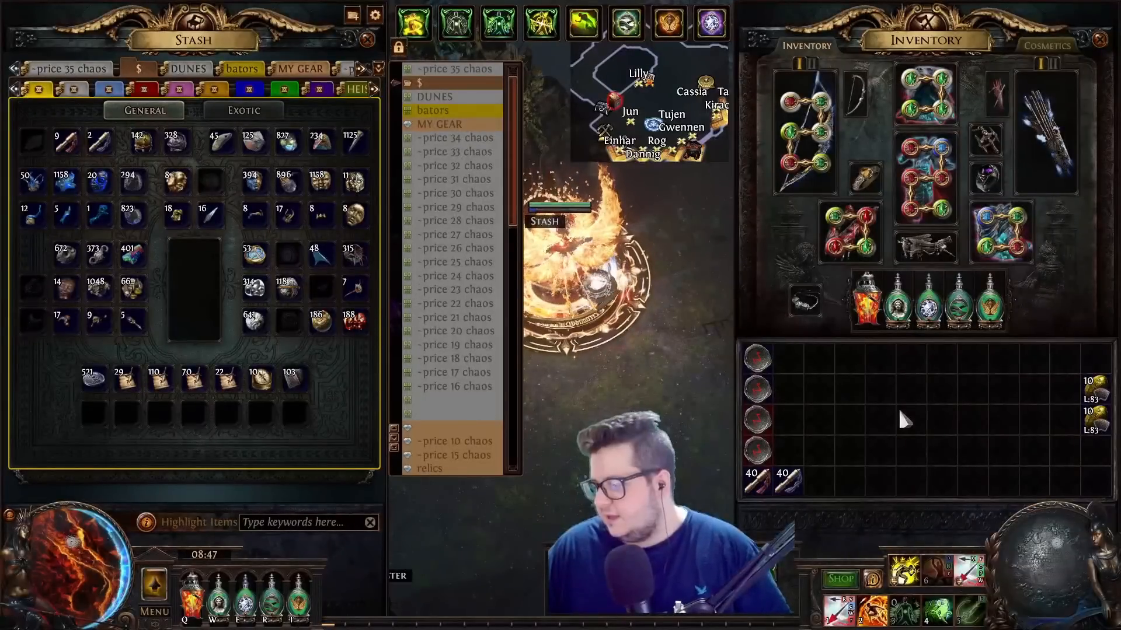
pyautogui.moveTo(320, 181)
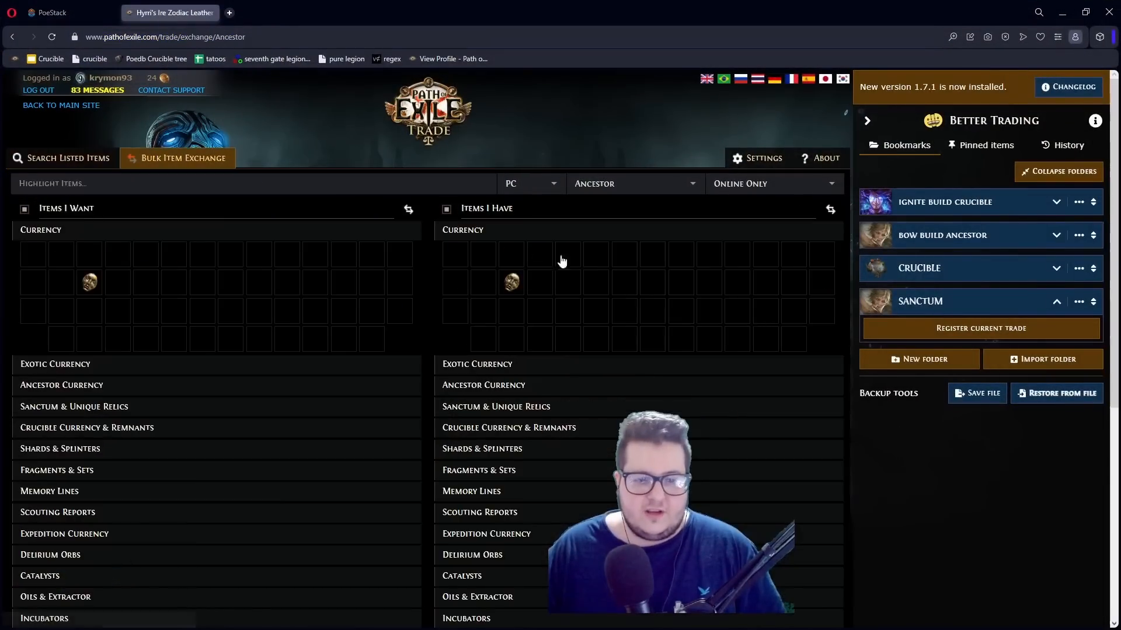
# Pick Divine Orb as the wanted currency in Bulk Item Exchange and review the chaos offers.
pyautogui.click(90, 254)
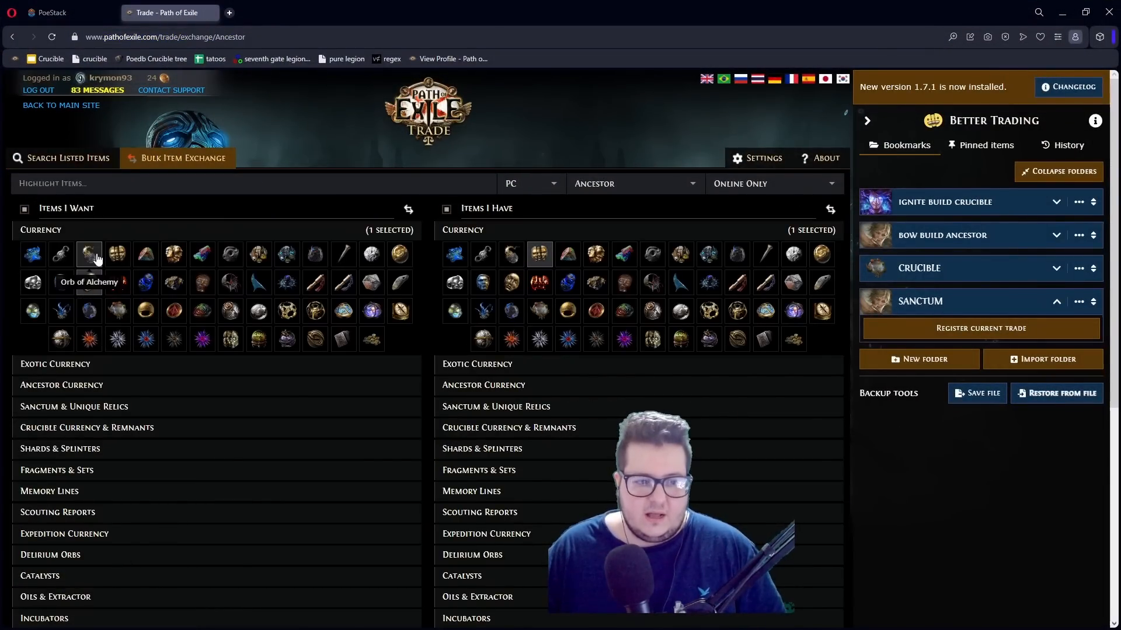
pyautogui.scroll(-3)
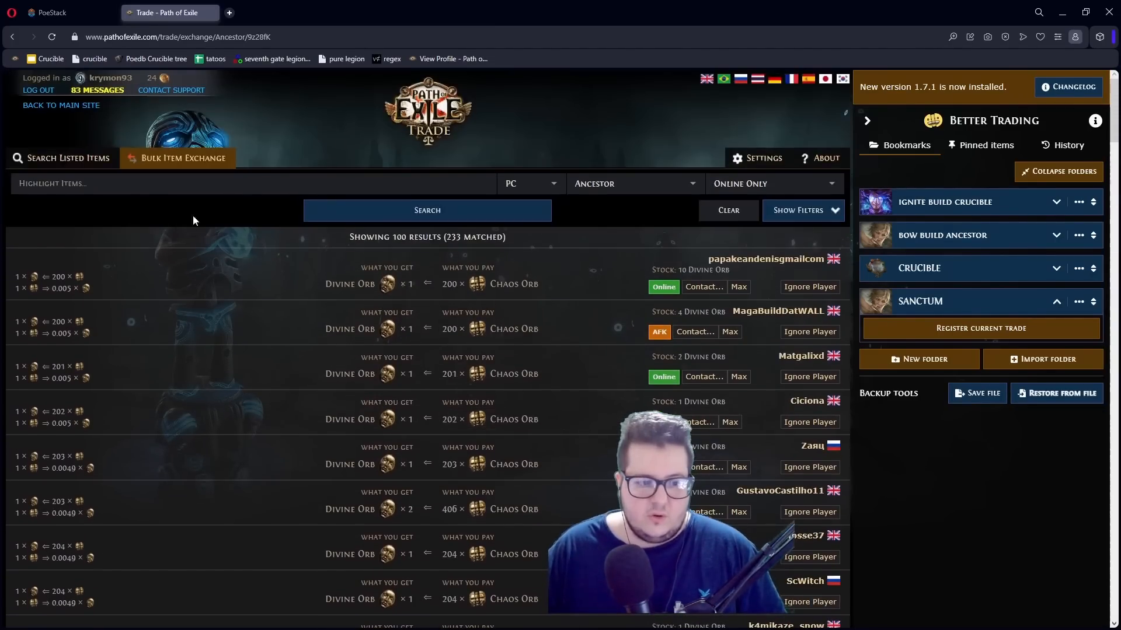
pyautogui.scroll(-3)
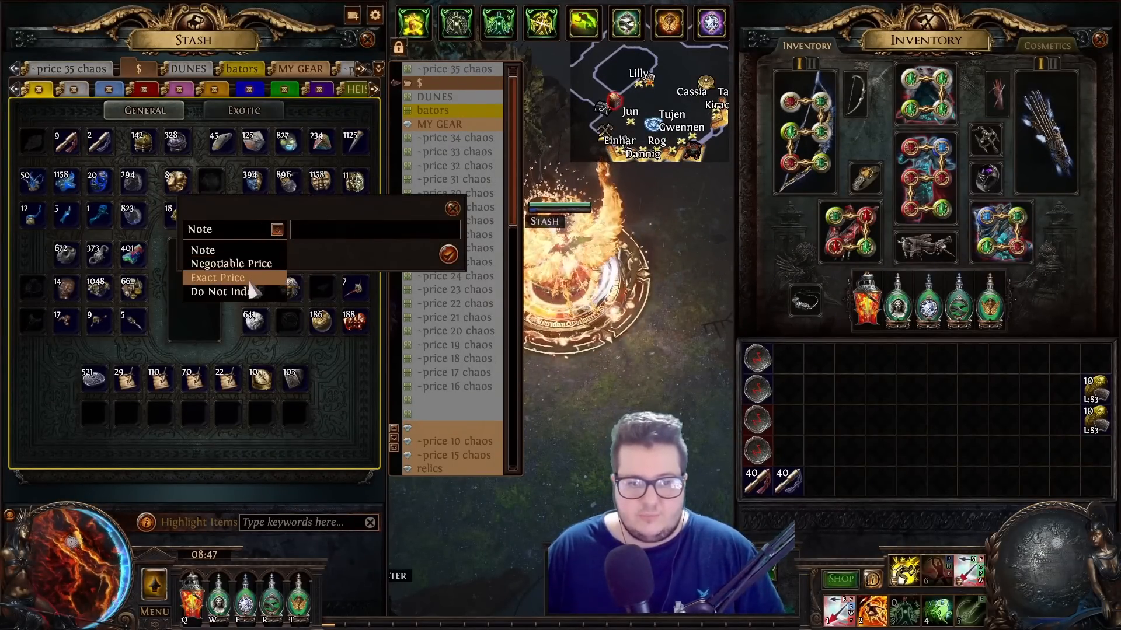
# Set the stash item's note to Exact Price and enter 'price' in the stash highlight box.
pyautogui.click(217, 278)
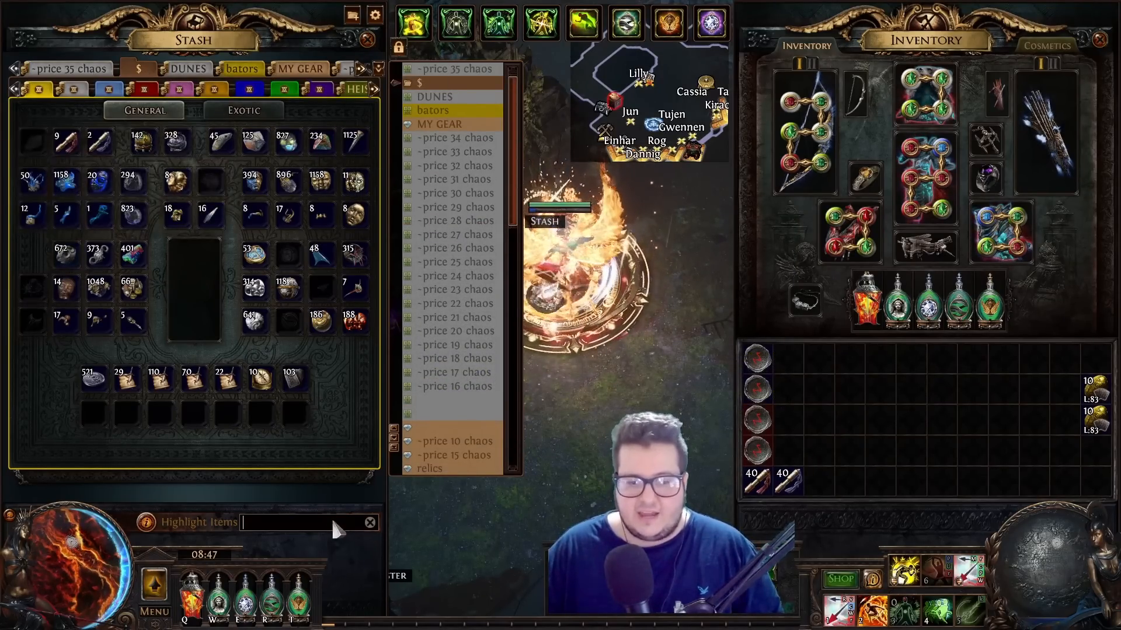
pyautogui.write('price')
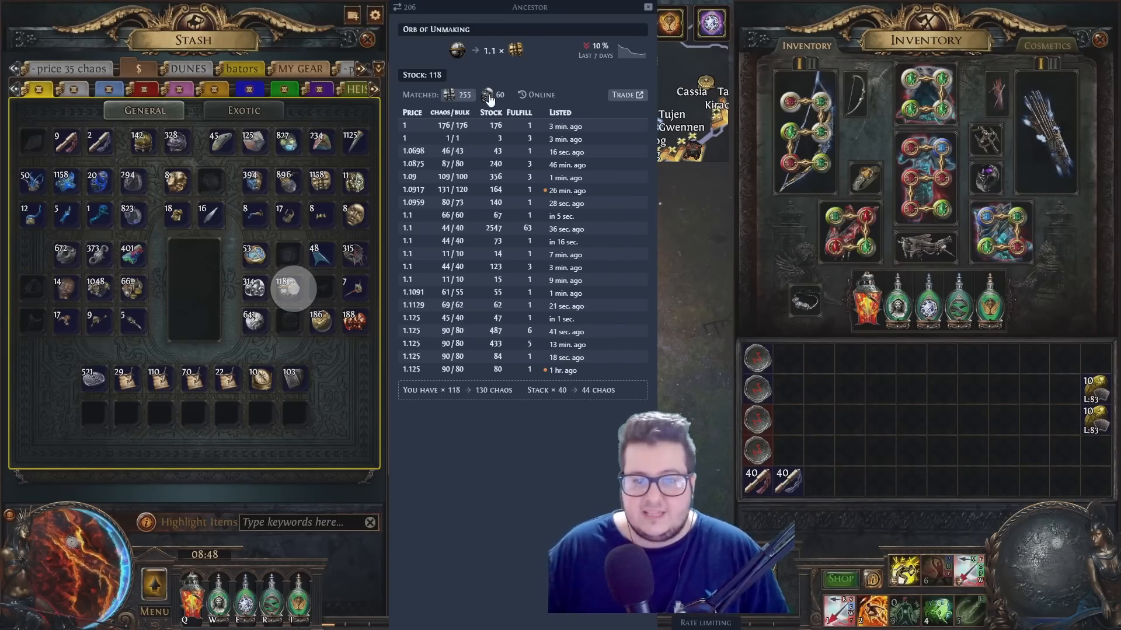
pyautogui.click(488, 95)
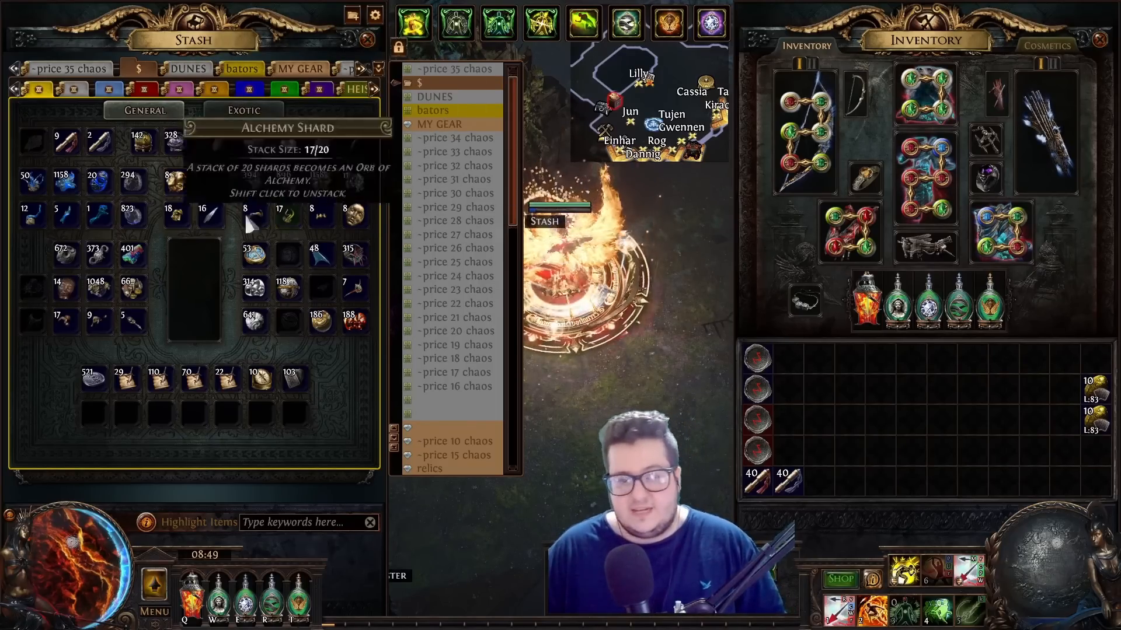
# Show the fragment stash tab and bring up the saved stash search settings.
pyautogui.click(147, 113)
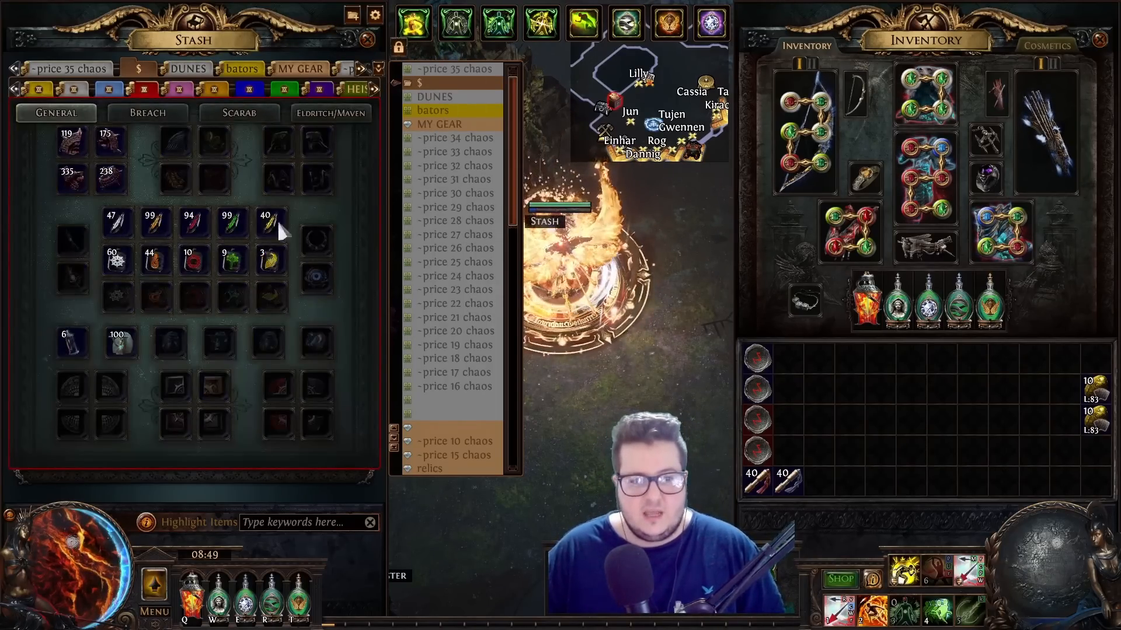
pyautogui.click(260, 256)
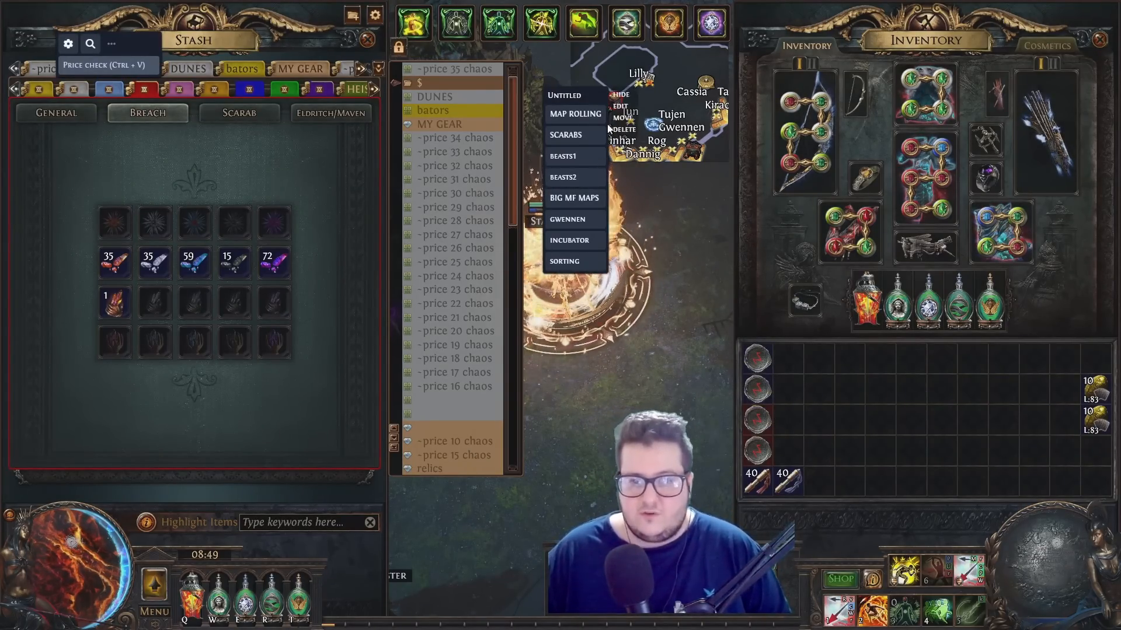
pyautogui.click(619, 107)
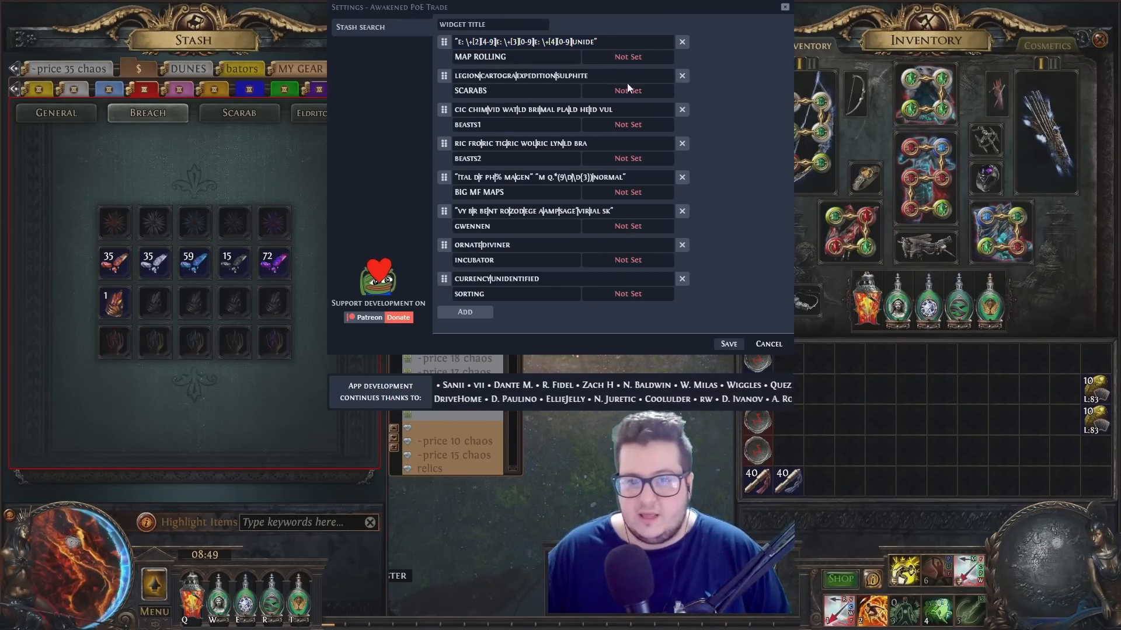
# Apply the Scarabs saved search with the regex 'ornate|diviner' to highlight matches.
pyautogui.click(768, 344)
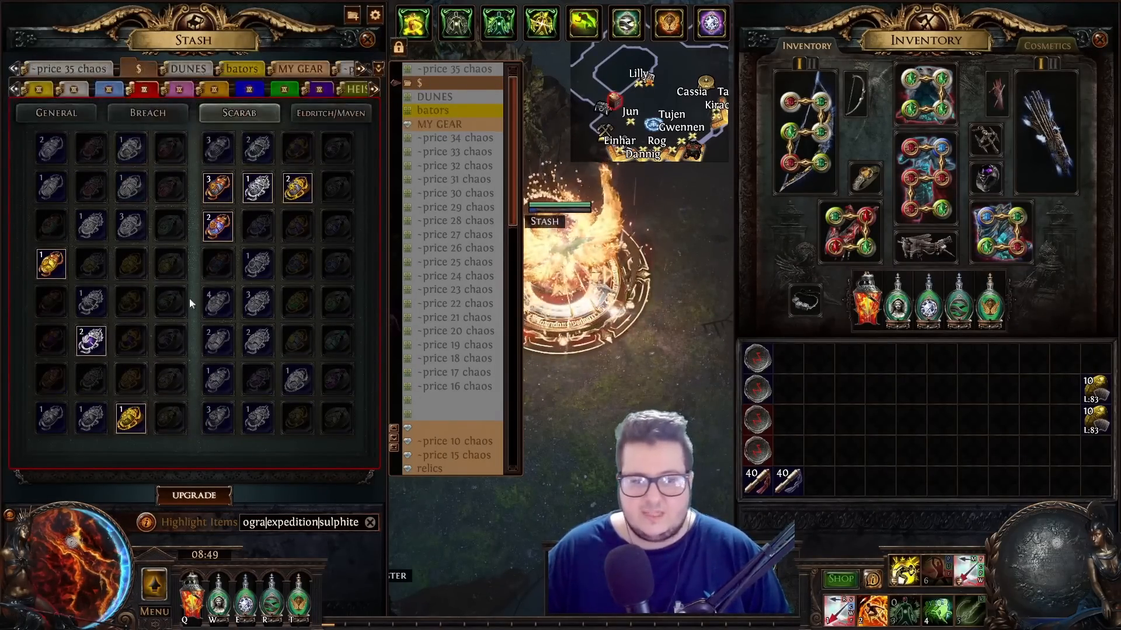
pyautogui.write('ornate|diviner')
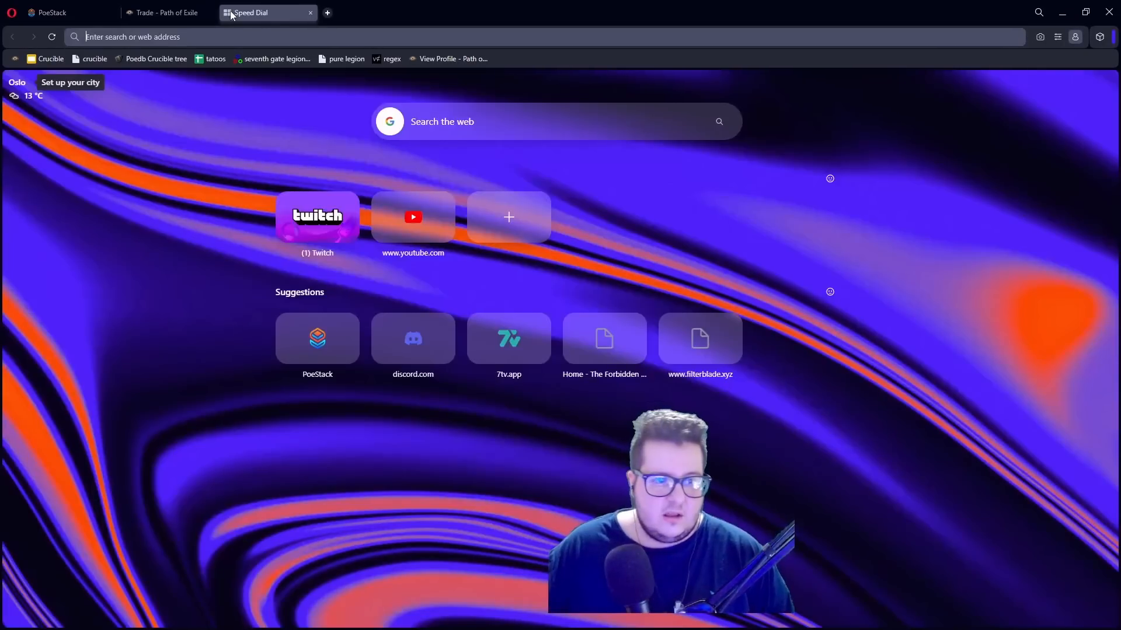
# Search 'gweenen rege' from a new tab to reach poe.re's Expedition regex generator.
pyautogui.write('gweenen rege')
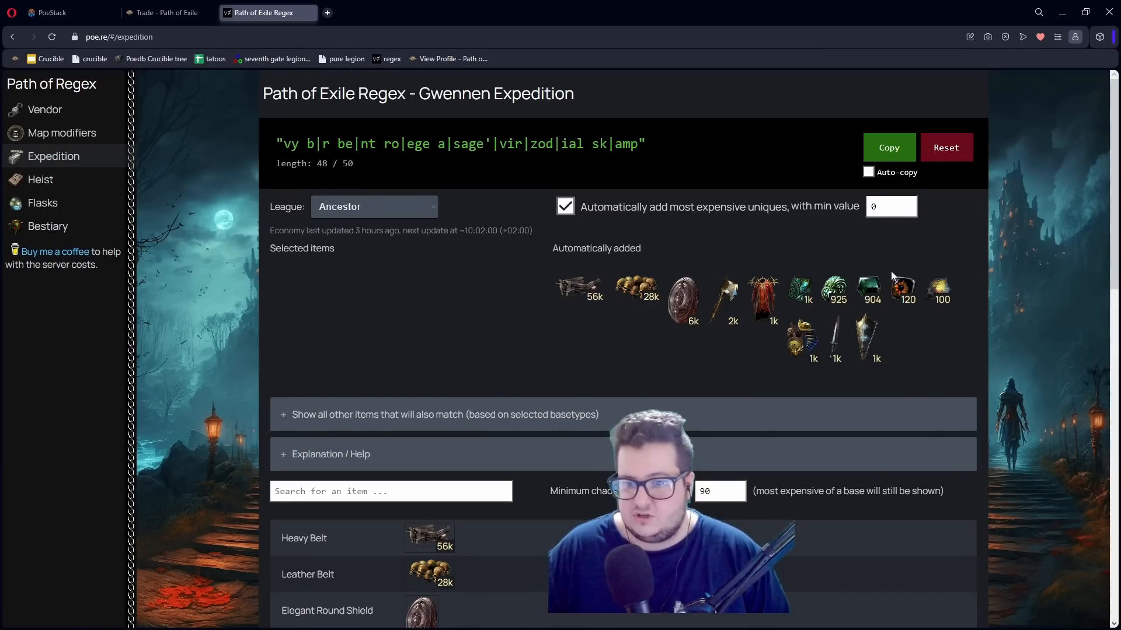
pyautogui.moveTo(783, 248)
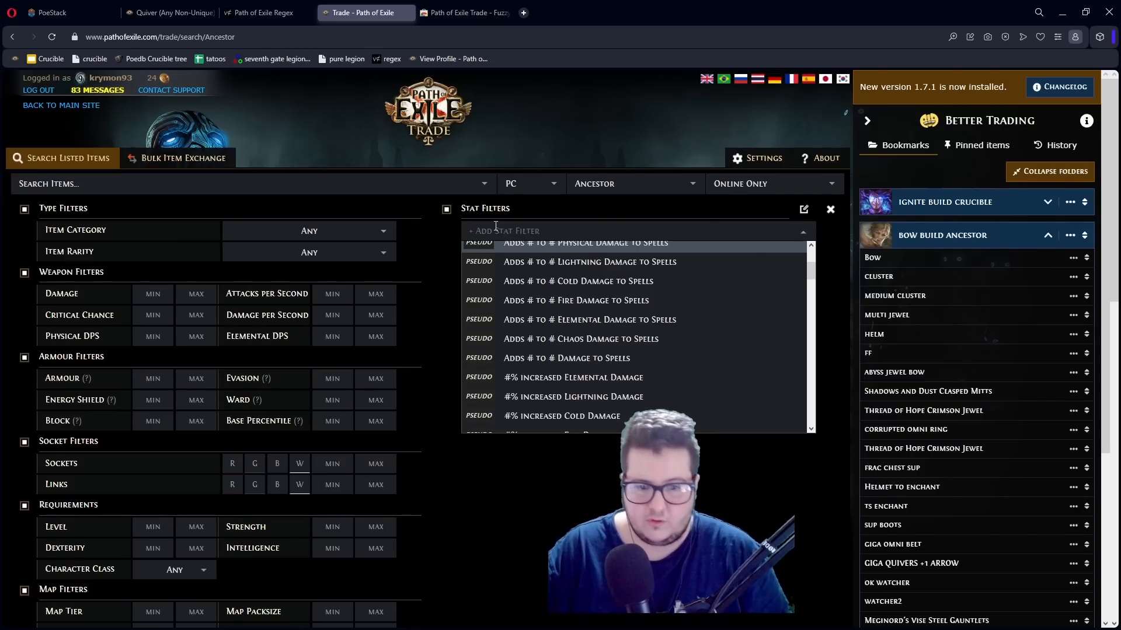
# Filter the stat list with '~implicit frenzy' to show implicit Frenzy Charge mods.
pyautogui.write('~implicit frenz')
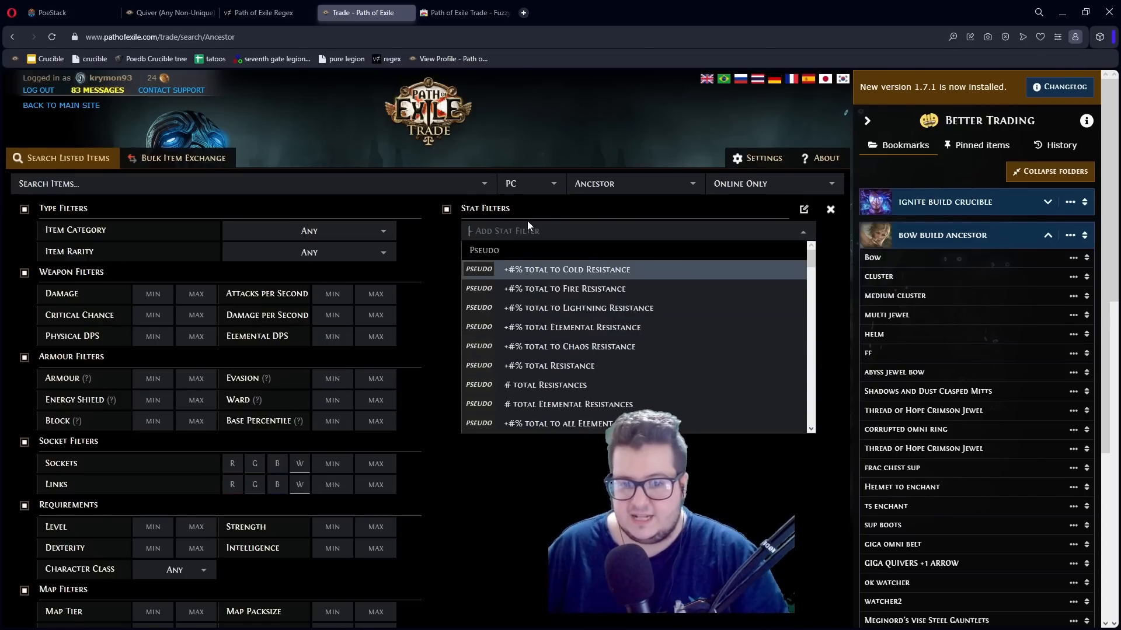
pyautogui.write('~implicit frenzy')
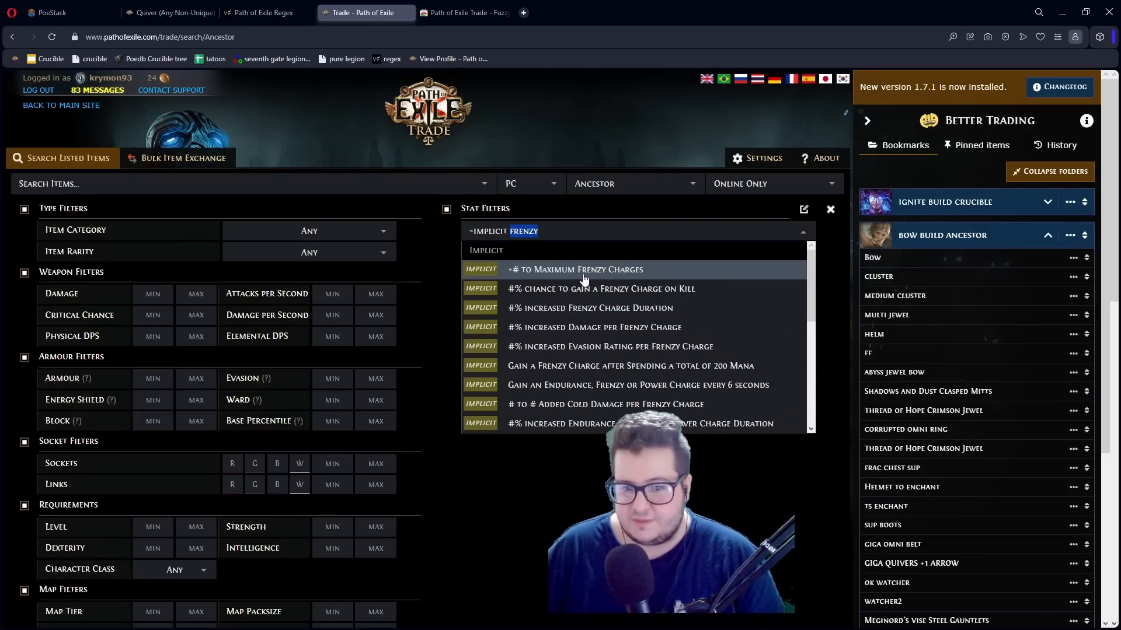
pyautogui.moveTo(474, 225)
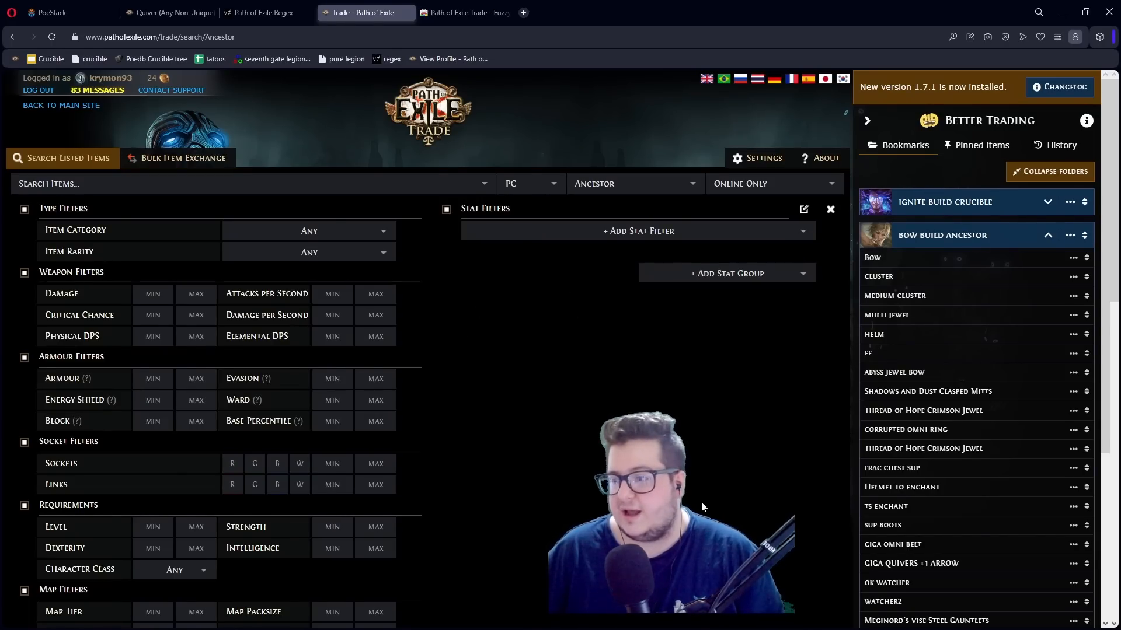
pyautogui.scroll(-3)
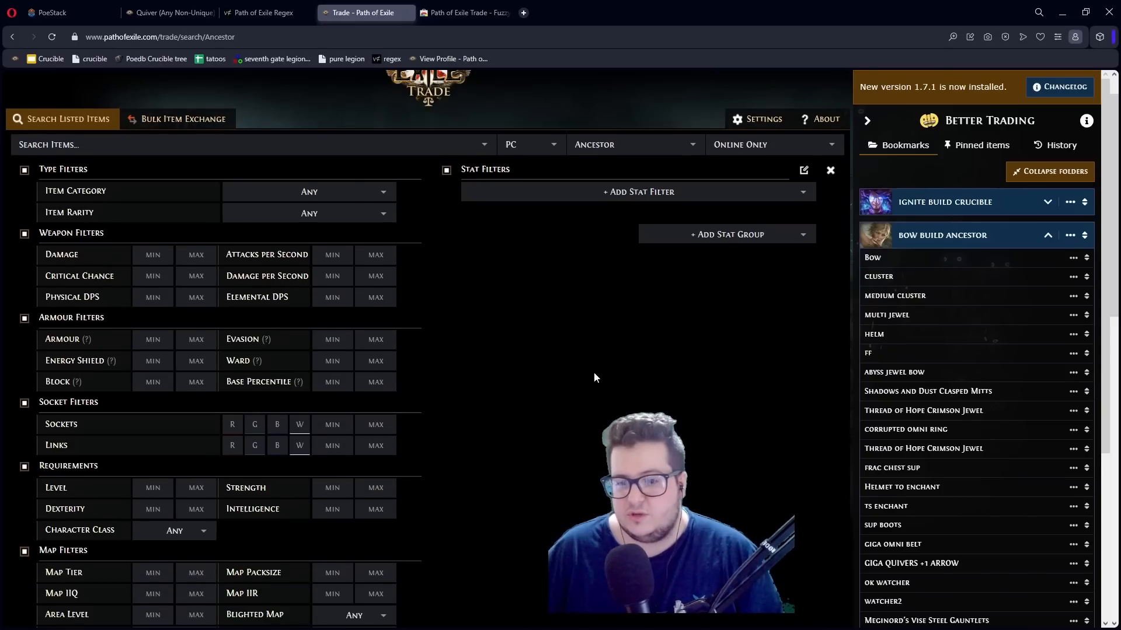
pyautogui.scroll(-3)
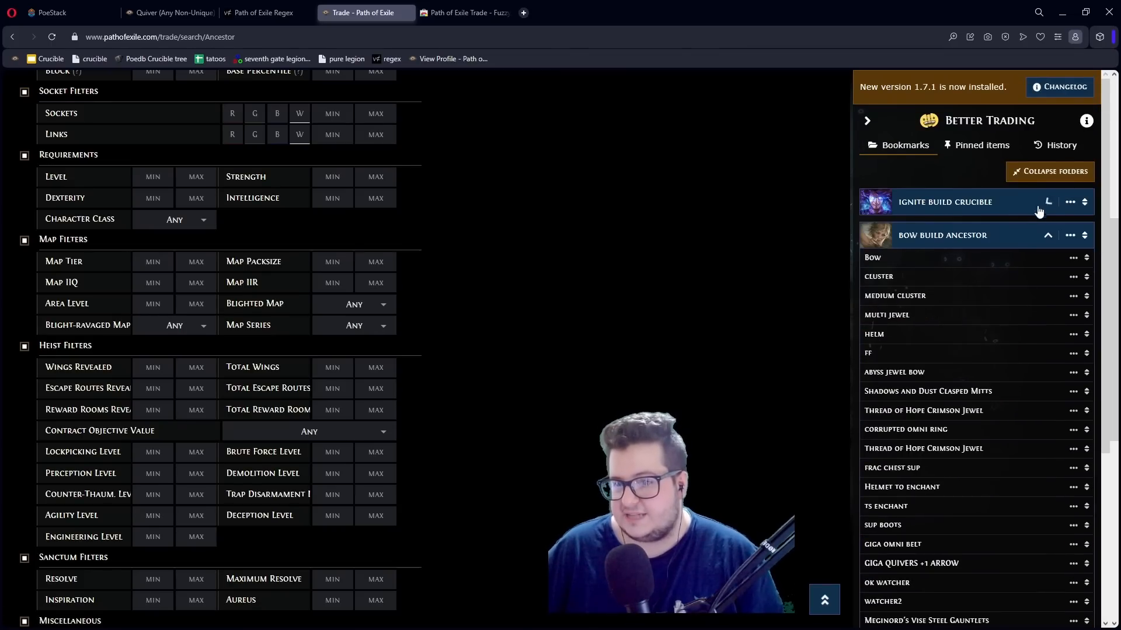
pyautogui.moveTo(927, 391)
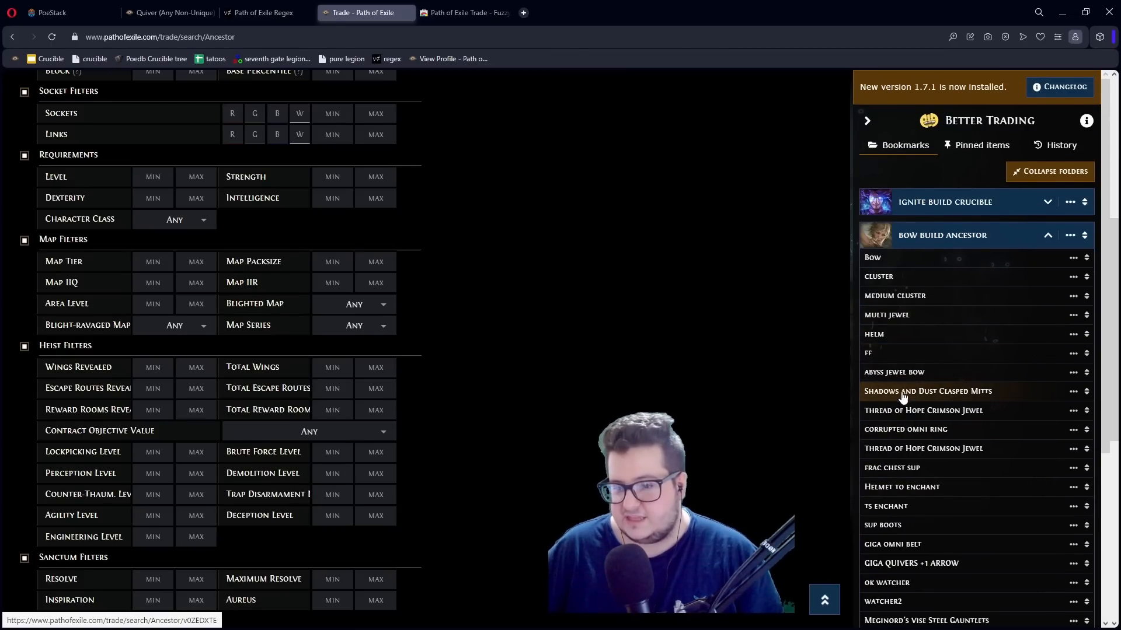